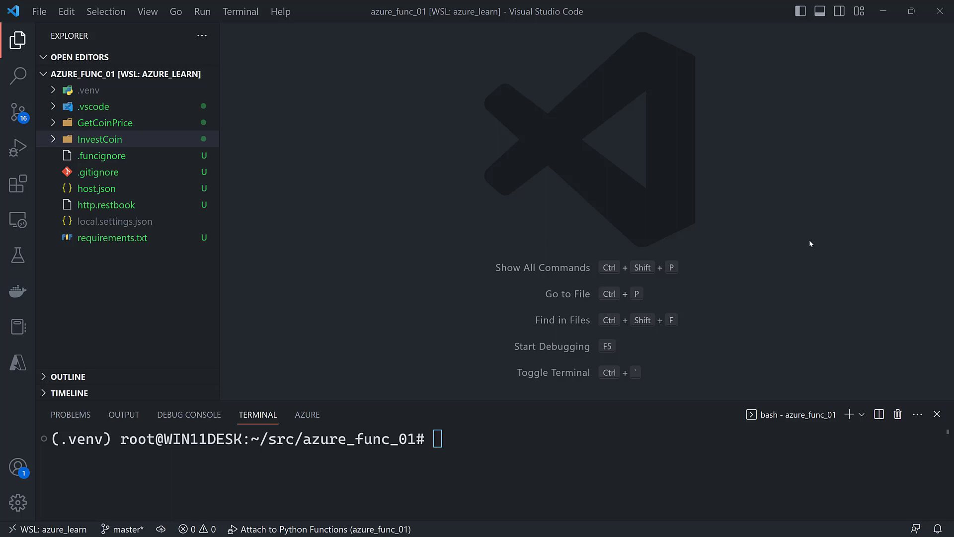
pyautogui.moveTo(809, 235)
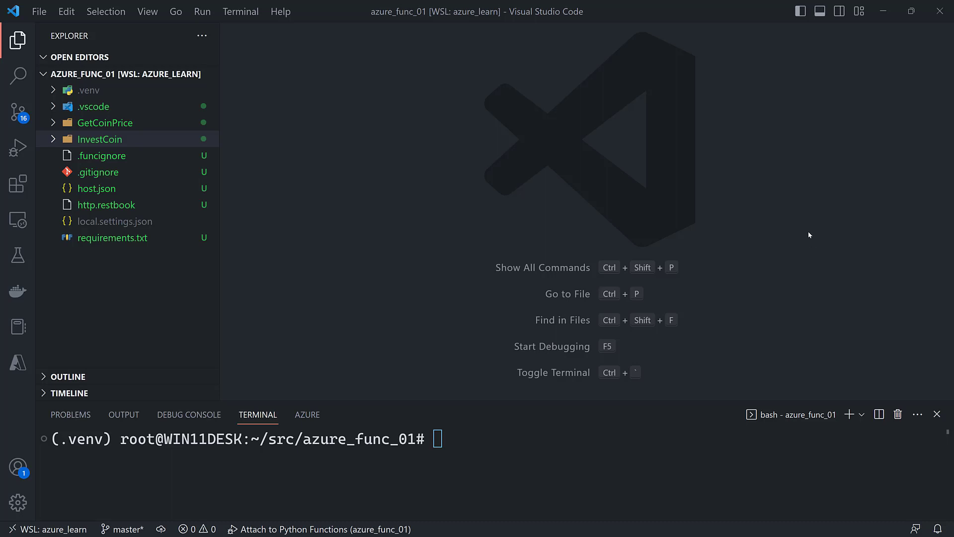
# Step: Add an HTTP-trigger function named ViewInvestments from the Azure view
pyautogui.click(16, 363)
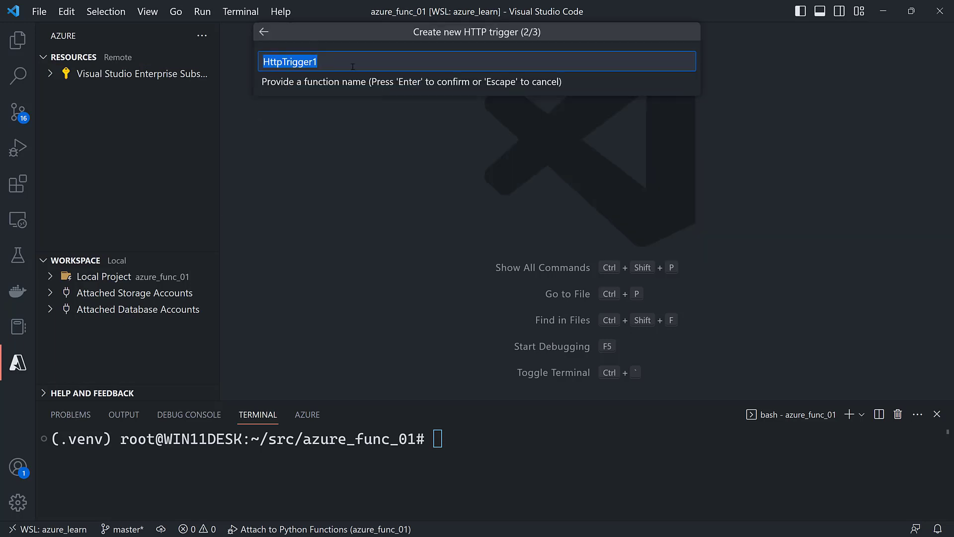
pyautogui.write('V')
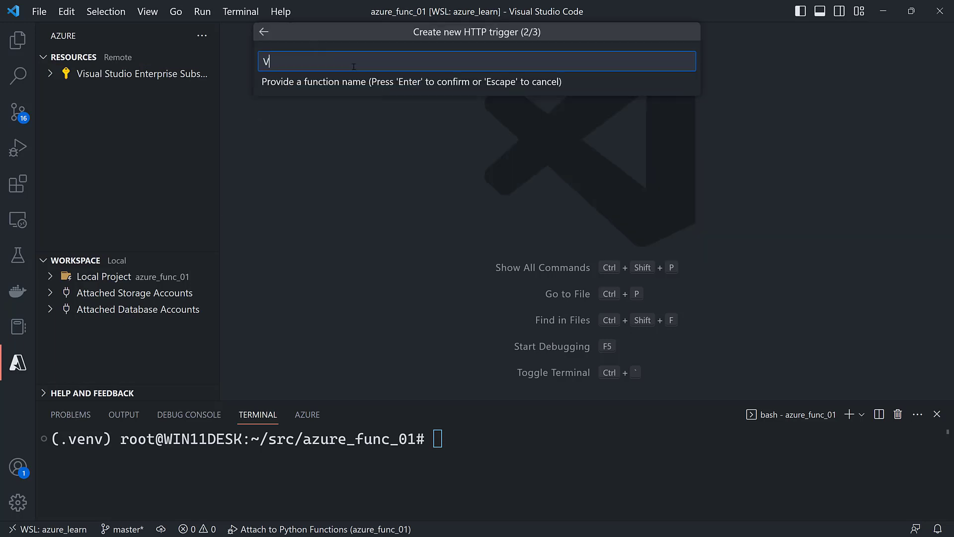
pyautogui.write('iewInvestmenst')
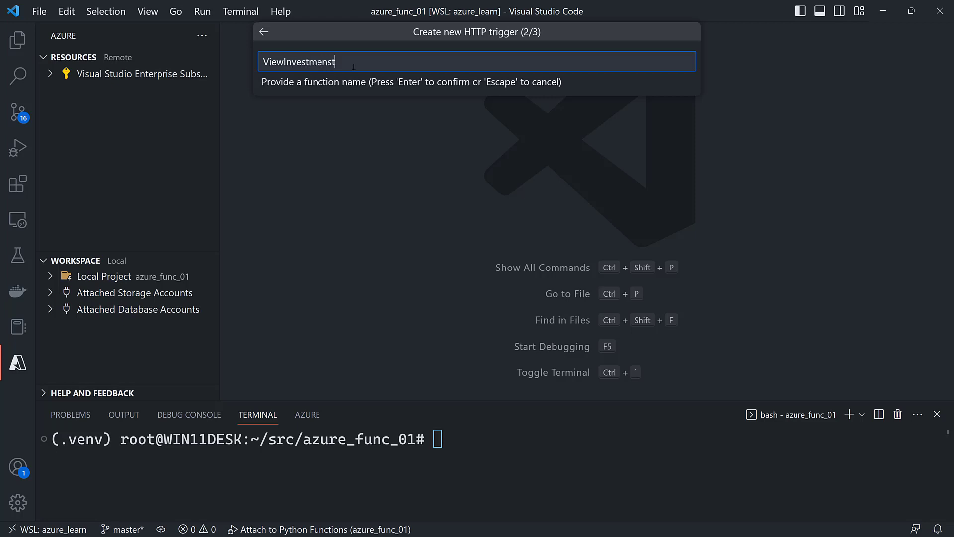
pyautogui.press('Return')
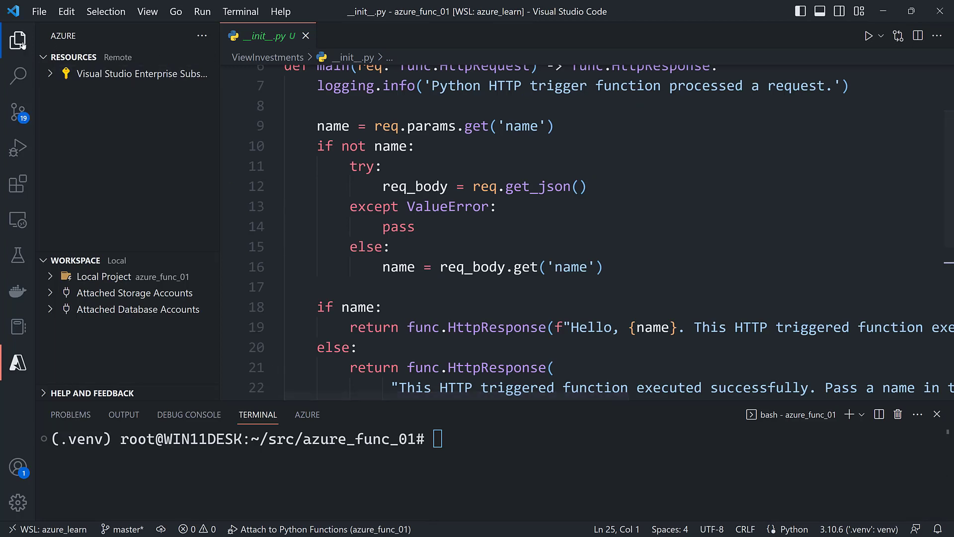
# Step: Edit function.json to allow only GET with route "ViewInvestments/{coin_id?}", and save
pyautogui.click(18, 40)
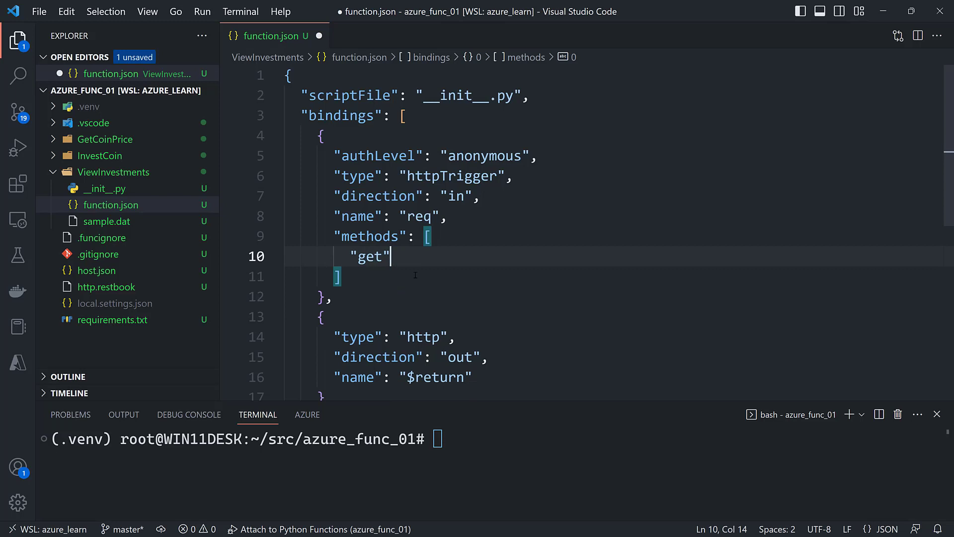
pyautogui.press('ctrl+s')
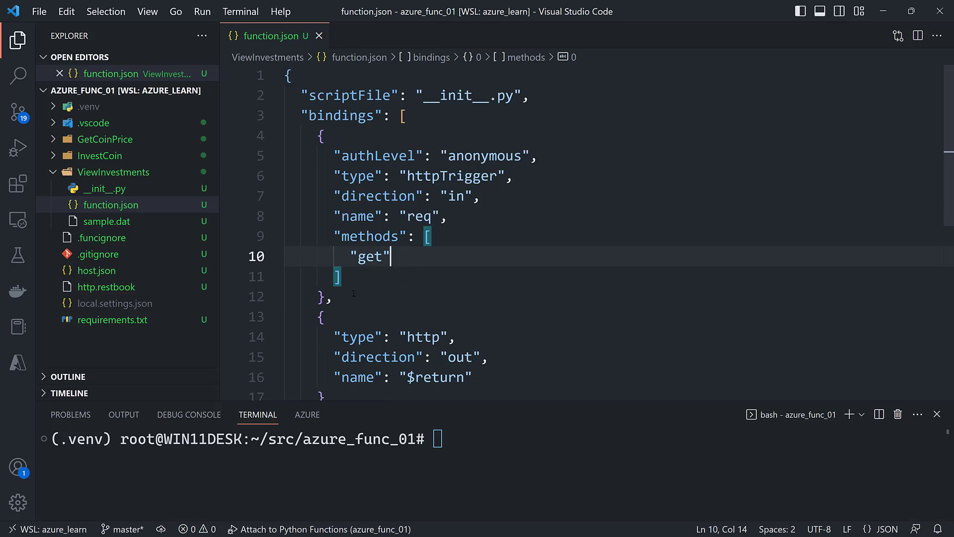
pyautogui.write('"route": "')
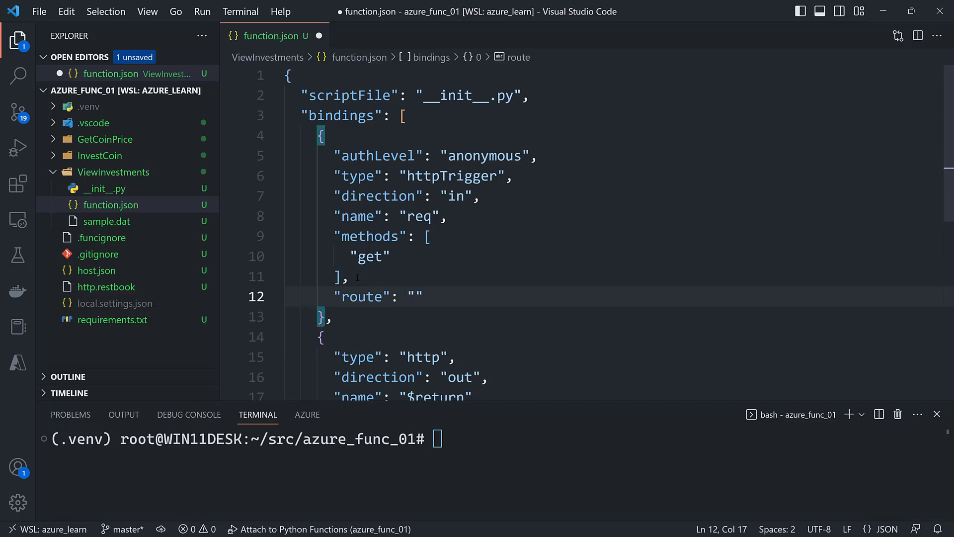
pyautogui.write('View')
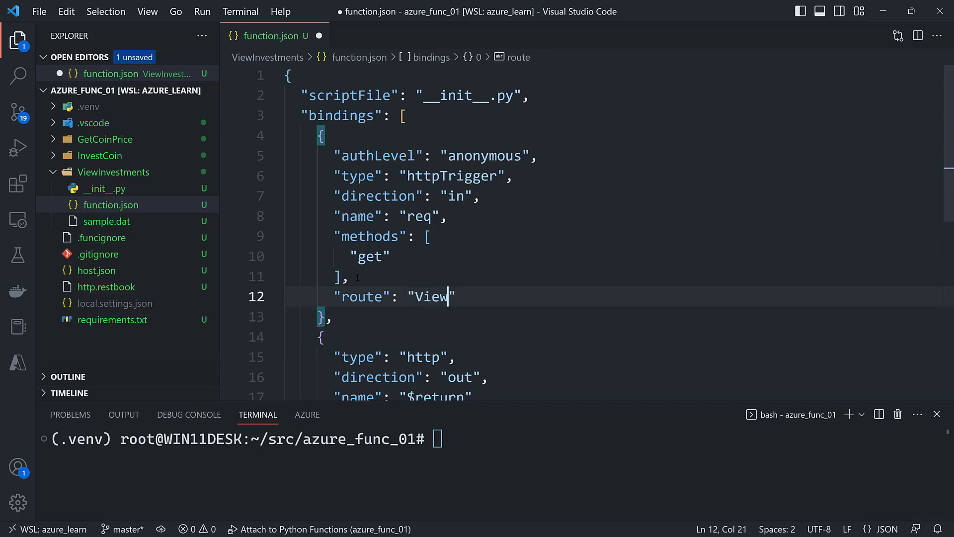
pyautogui.write('Inve')
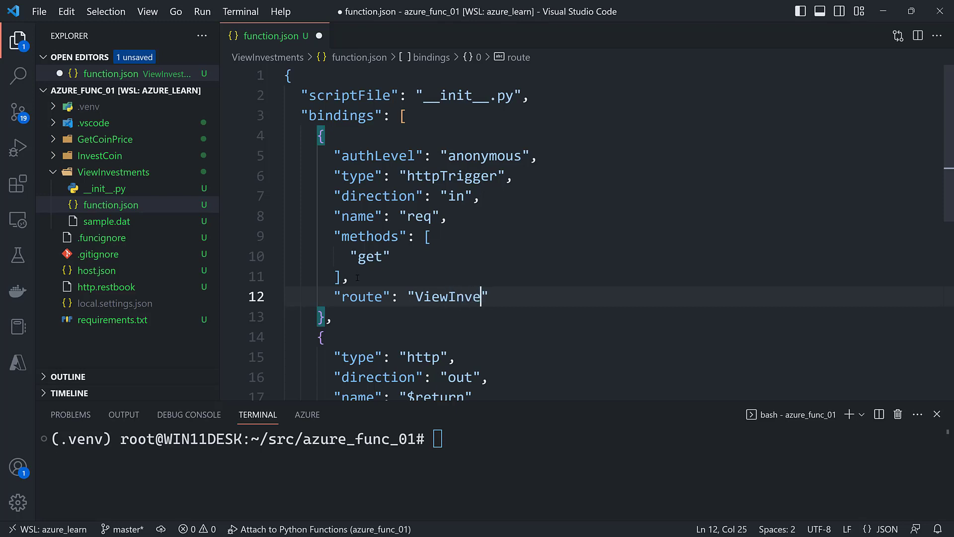
pyautogui.write('stments/')
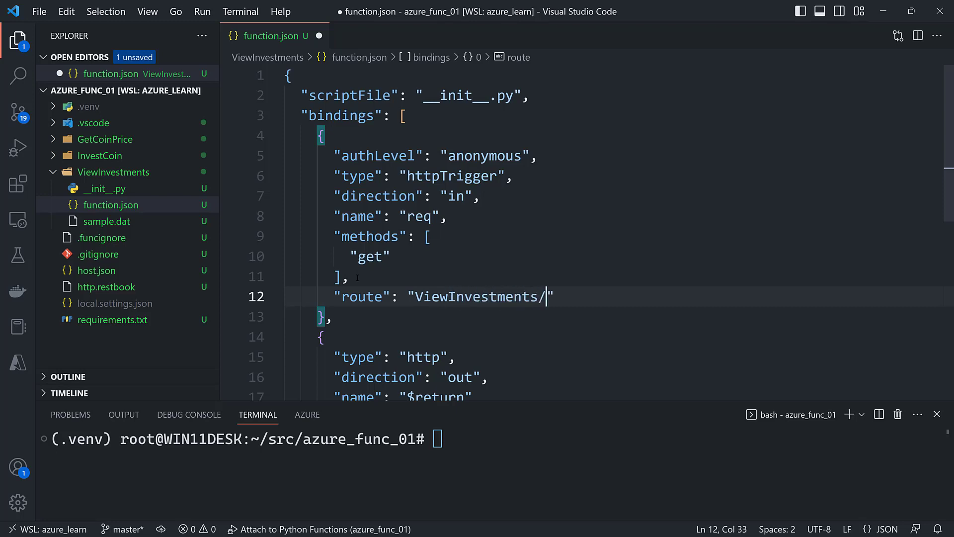
pyautogui.write('{coin_')
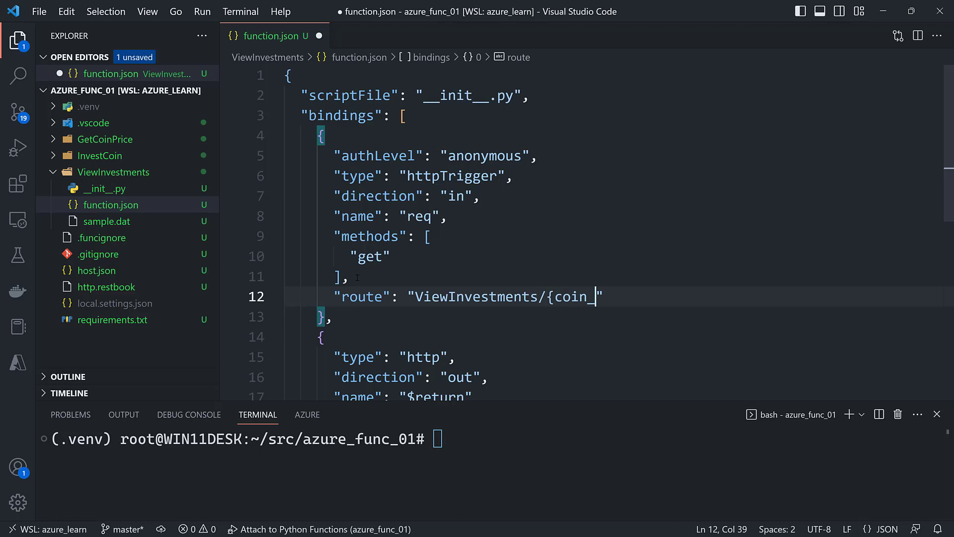
pyautogui.write('id}"')
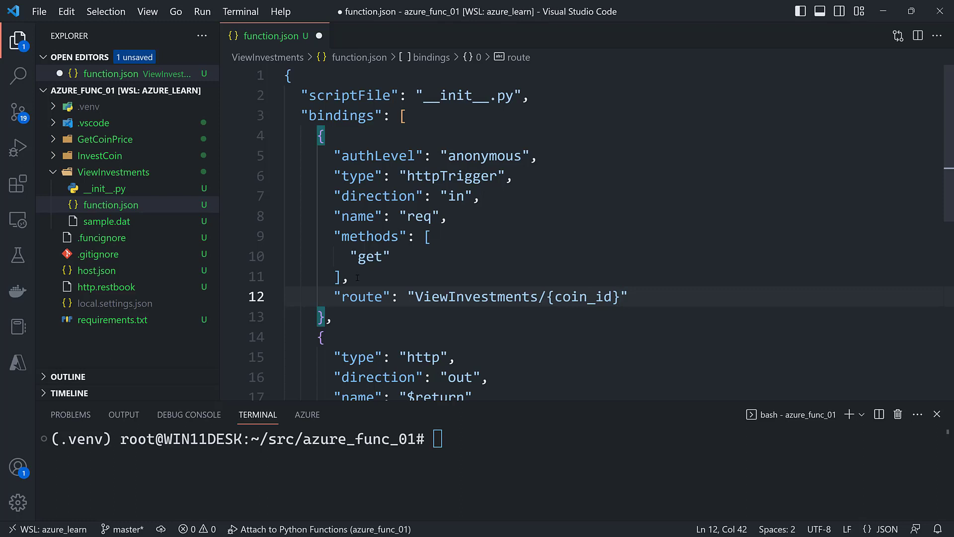
pyautogui.write('?')
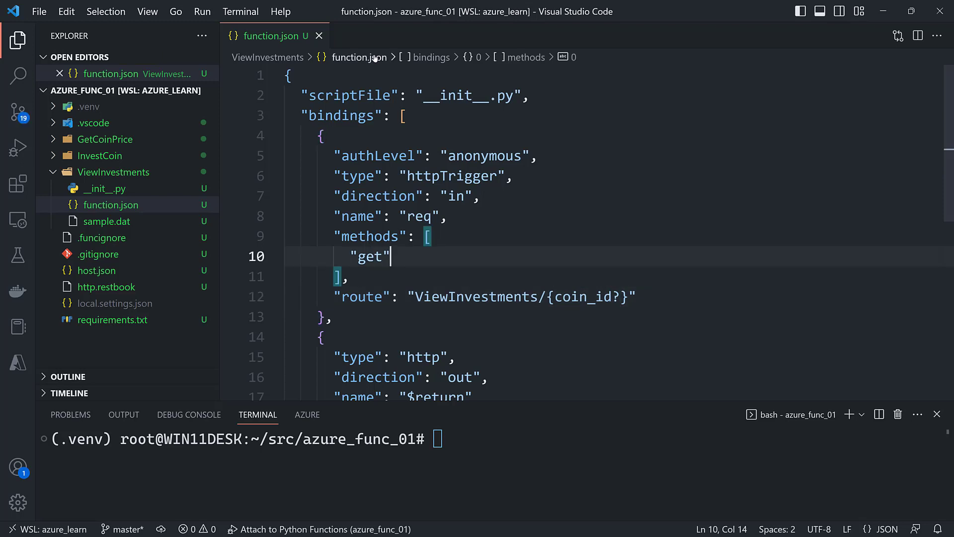
pyautogui.moveTo(104, 188)
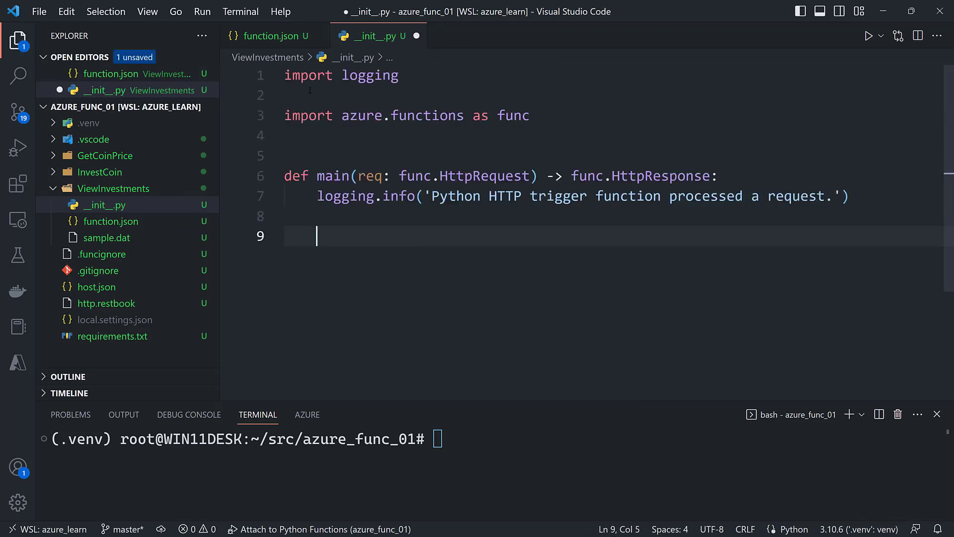
# Step: Add imports for json, azure.cosmos CosmosClient, and COSMOS_ENDPOINT, COSMOS_KEY from .keys
pyautogui.write('i')
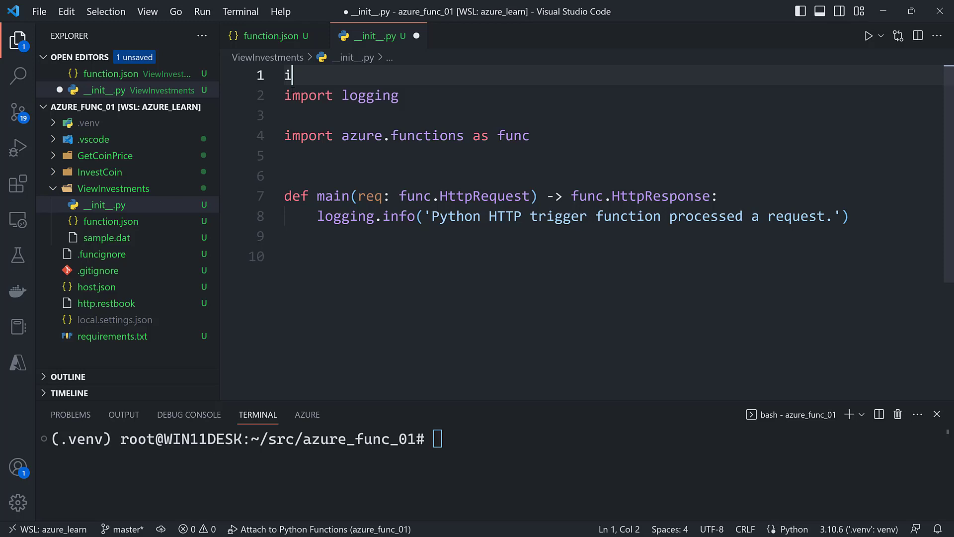
pyautogui.write('mport json')
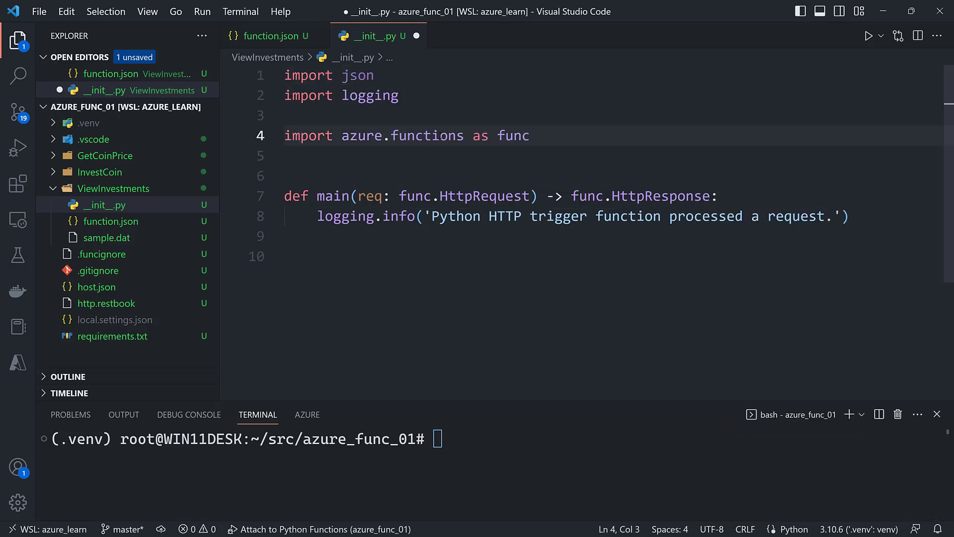
pyautogui.press('Enter')
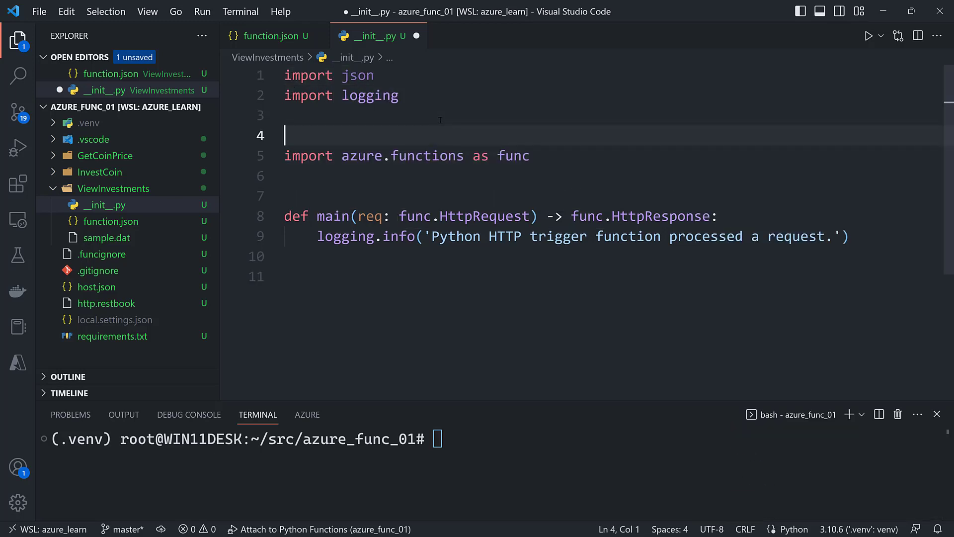
pyautogui.write('from azure.cosmos import CosmosClient')
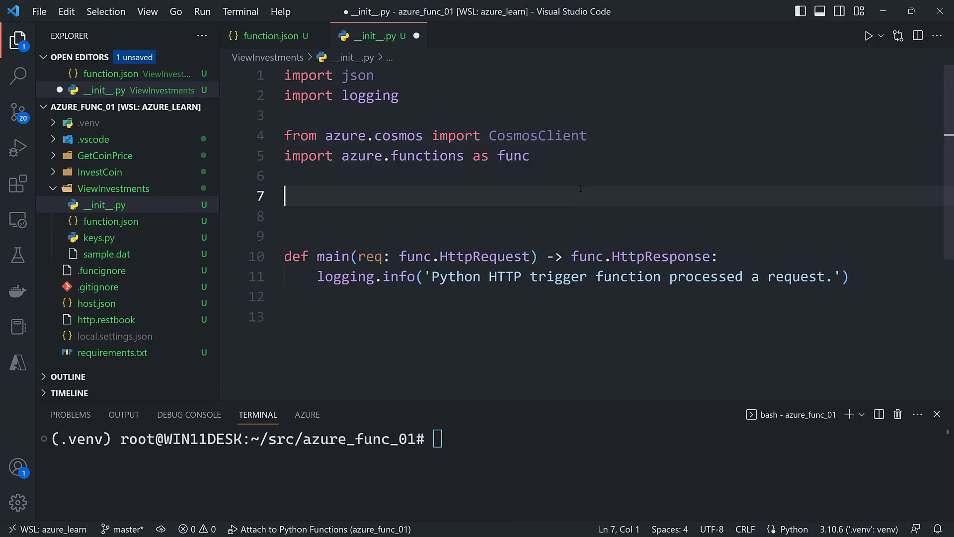
pyautogui.write('from .keys')
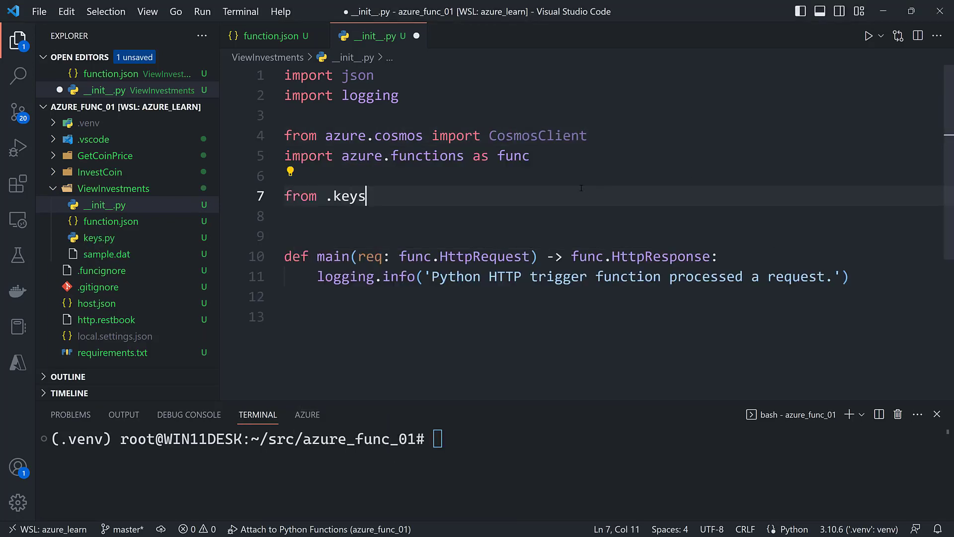
pyautogui.write('import COSMOS_ENDPOINT, COSMOS_KEY')
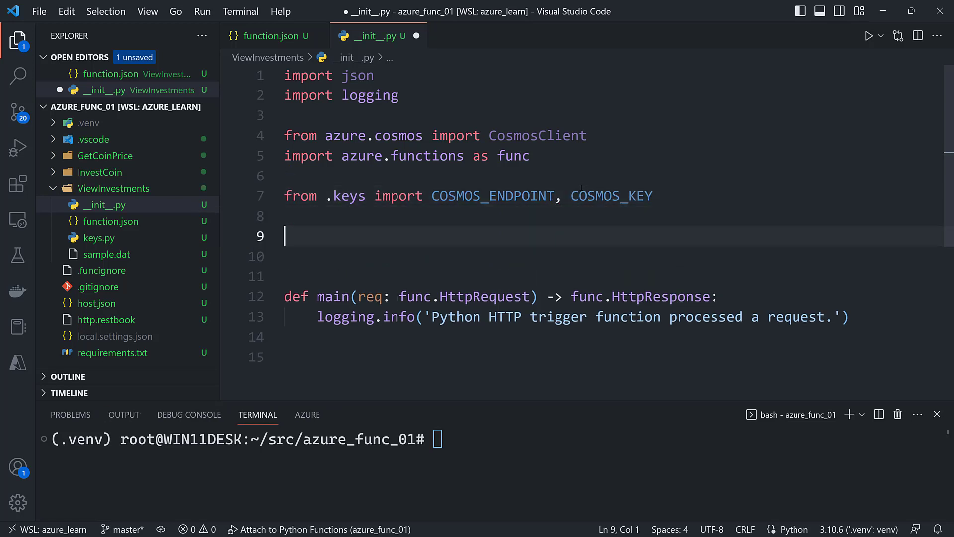
pyautogui.moveTo(104, 155)
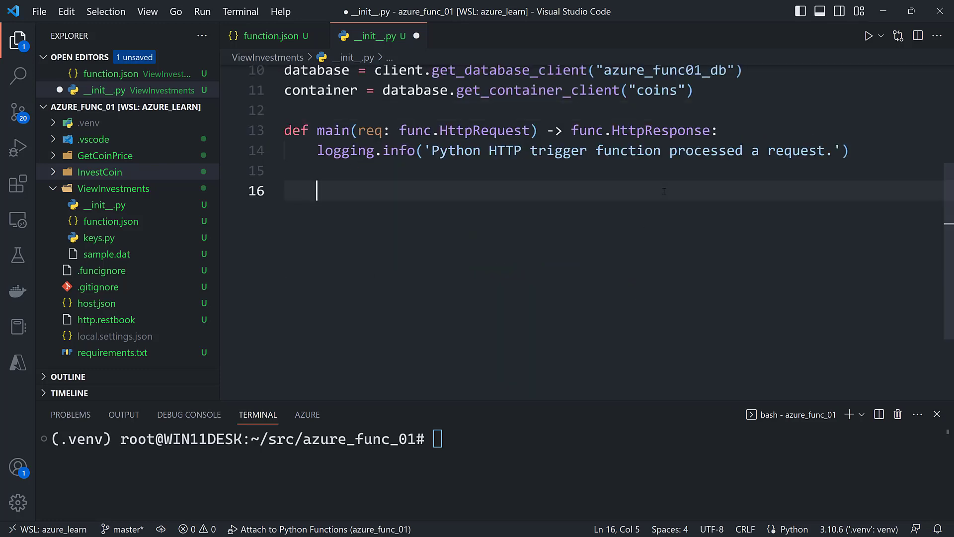
# Step: Read coin_id from the request's route parameters
pyautogui.write('coin')
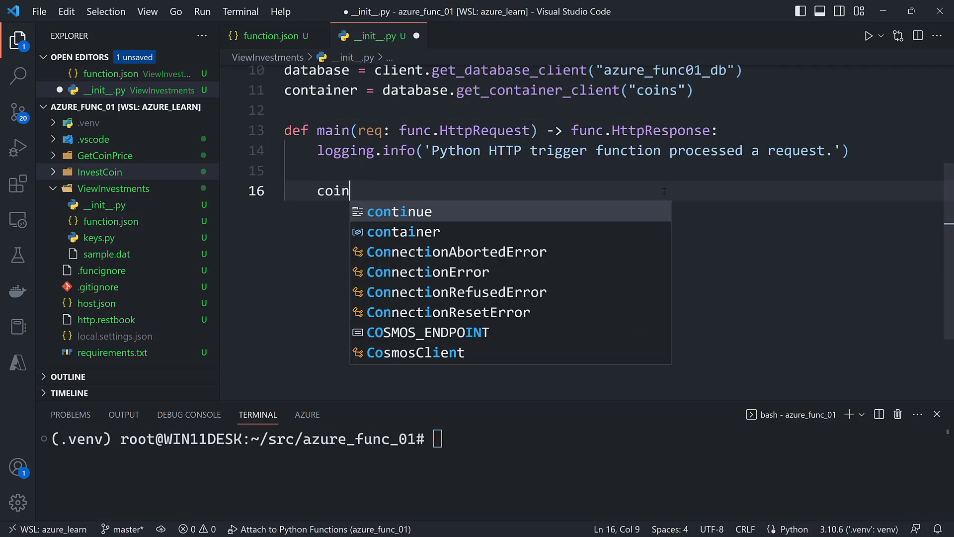
pyautogui.write('_id = req.route_params')
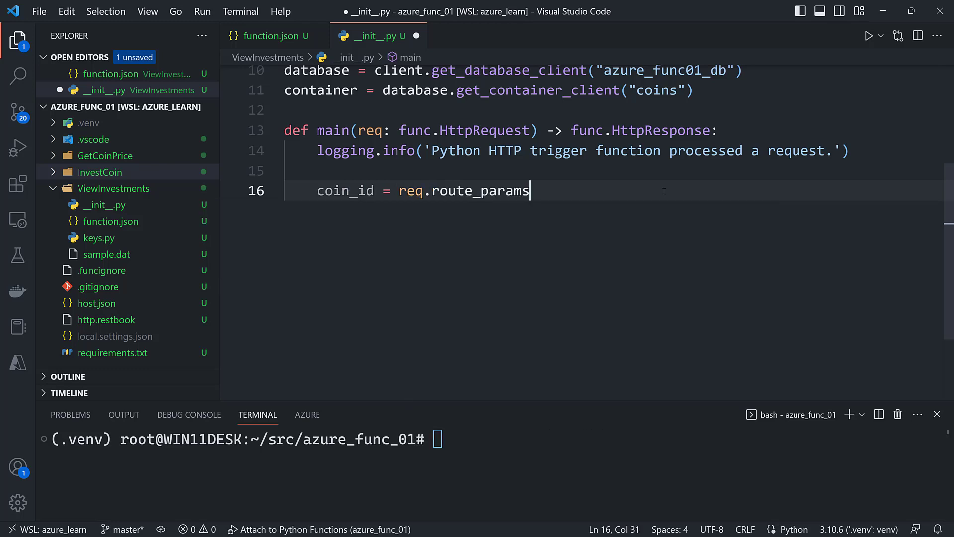
pyautogui.write('.get("coin_id")')
pyautogui.write('if coin_id is None:')
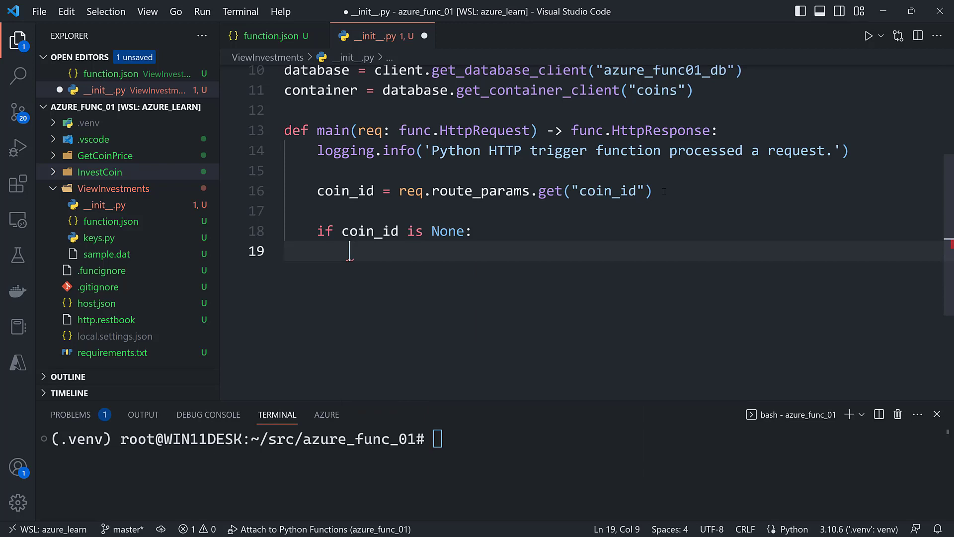
# Step: Set all_investments to list(container.read_all_items()) for the coins container
pyautogui.write('all')
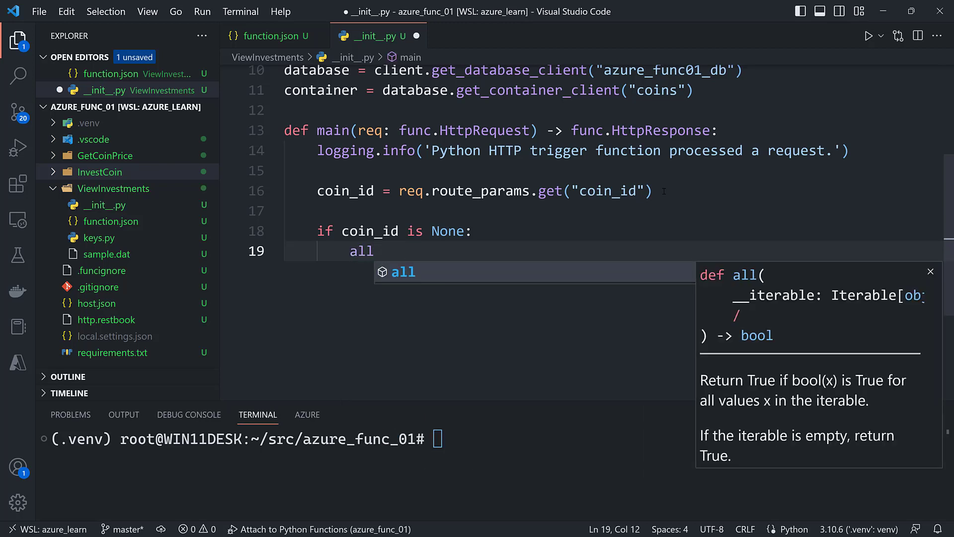
pyautogui.write('_investm')
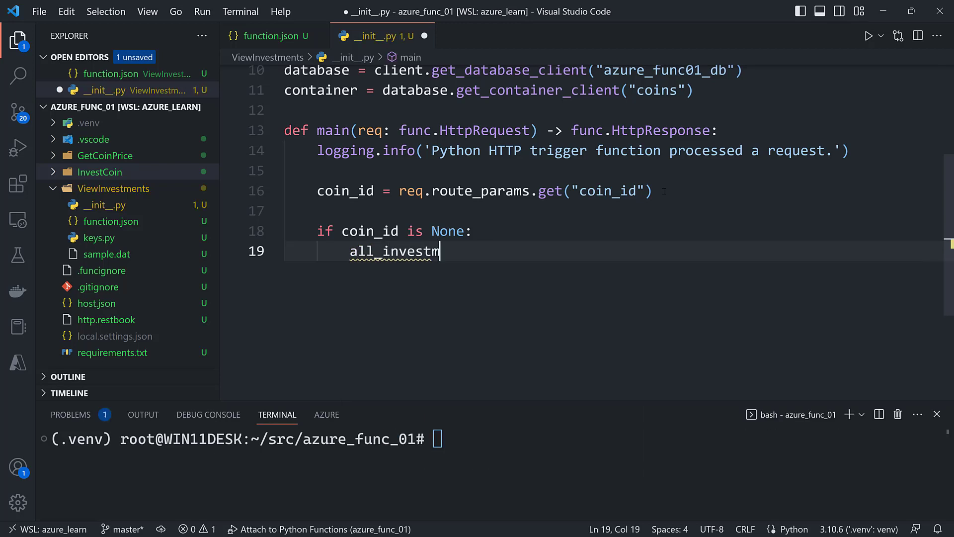
pyautogui.write('ents =')
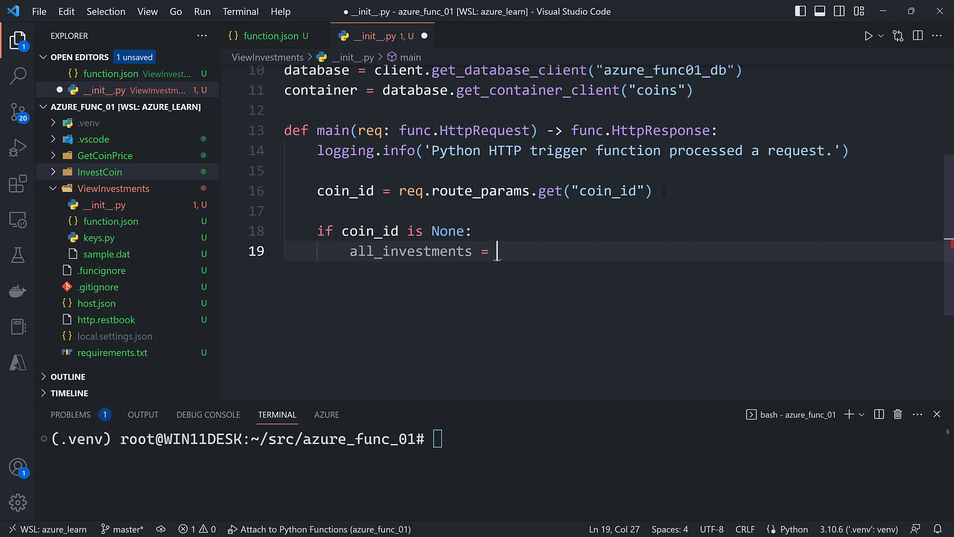
pyautogui.write('container.')
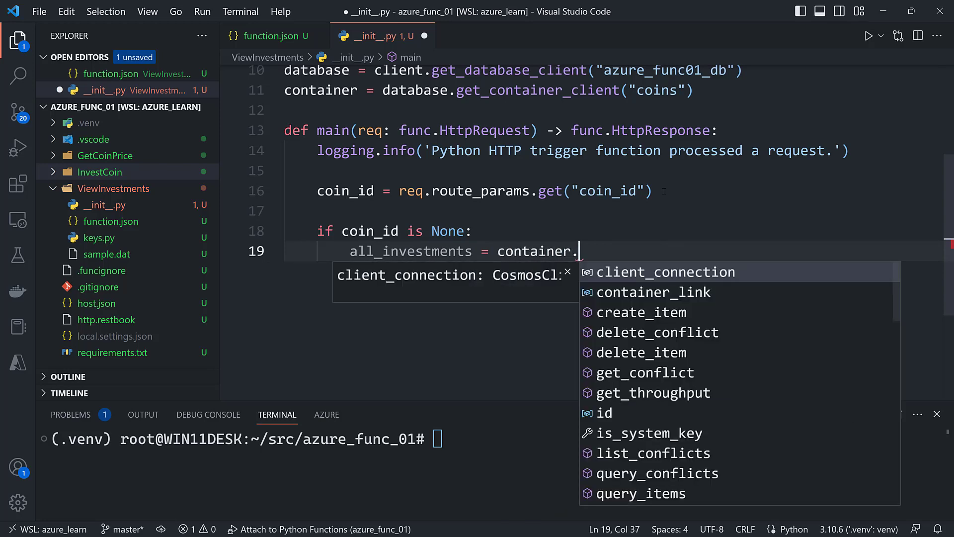
pyautogui.write('read_all_items')
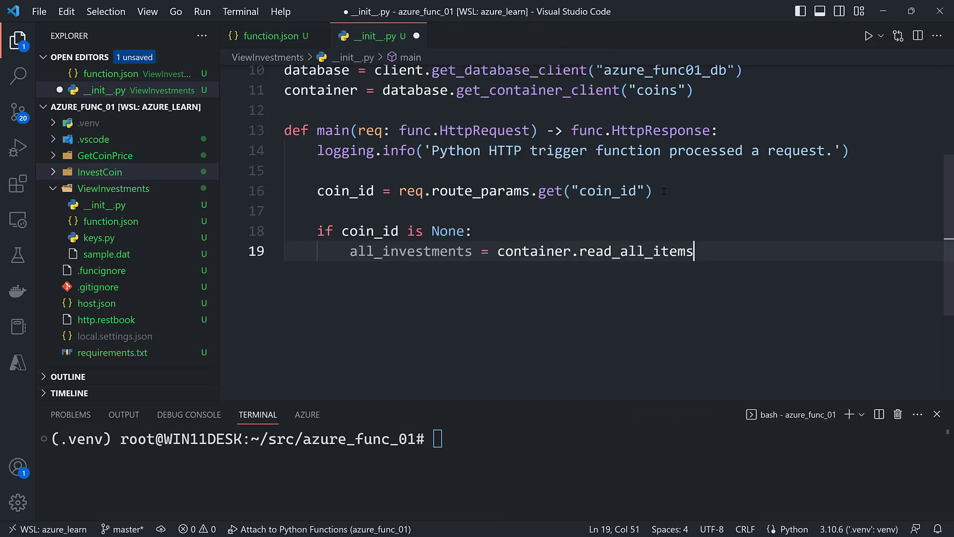
pyautogui.write('()')
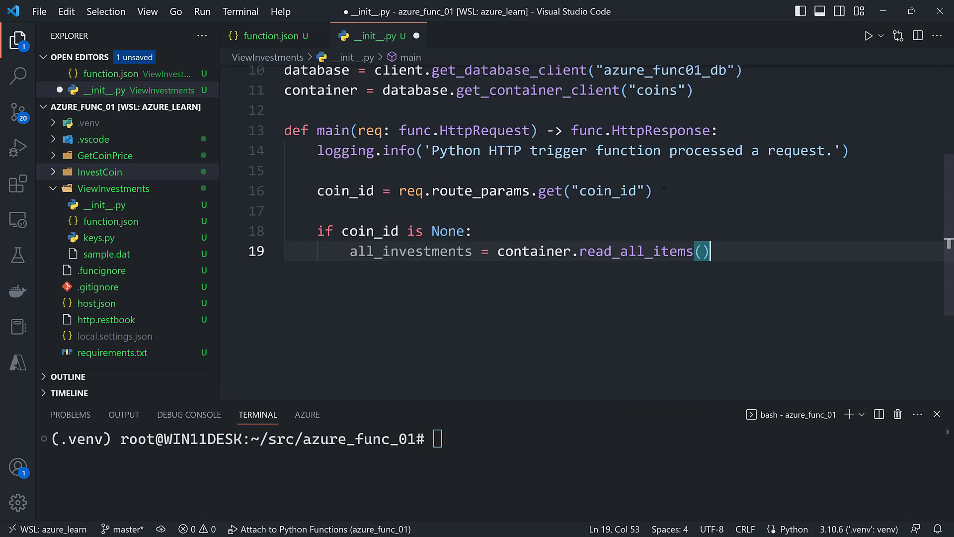
pyautogui.click(674, 90)
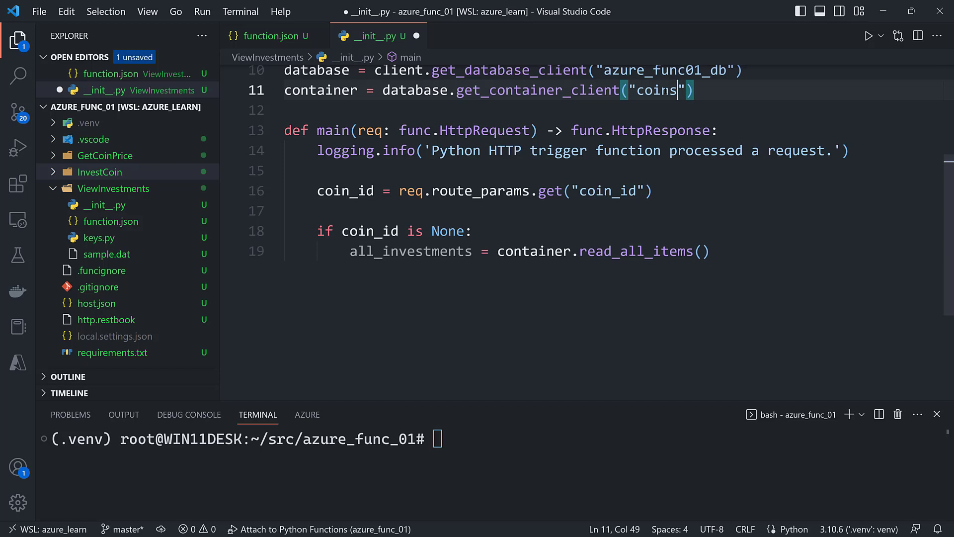
pyautogui.click(369, 231)
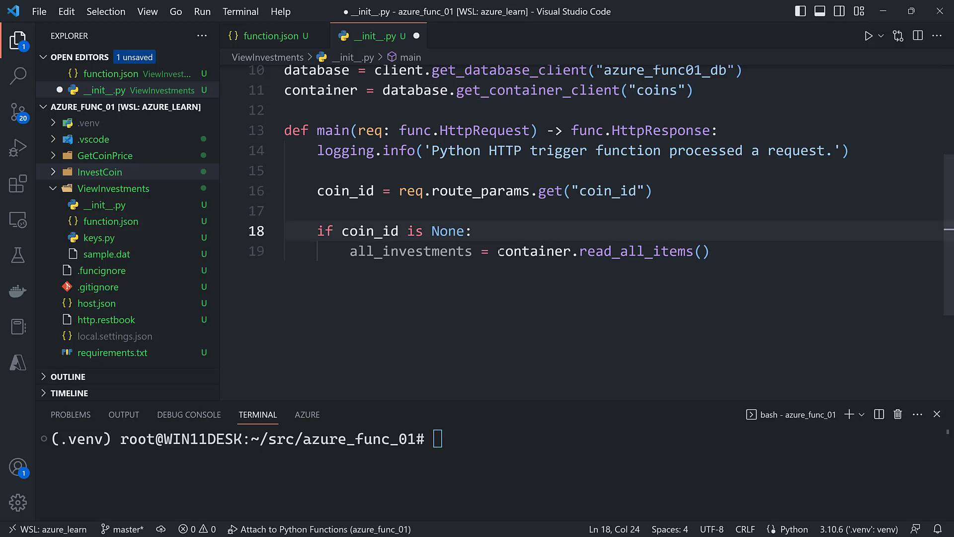
pyautogui.write('list(')
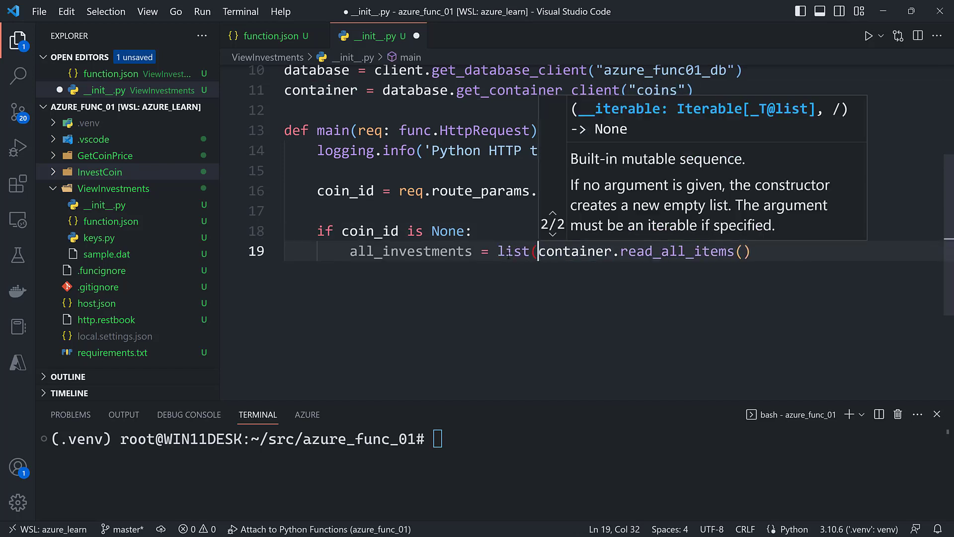
pyautogui.write(')')
pyautogui.write('else:')
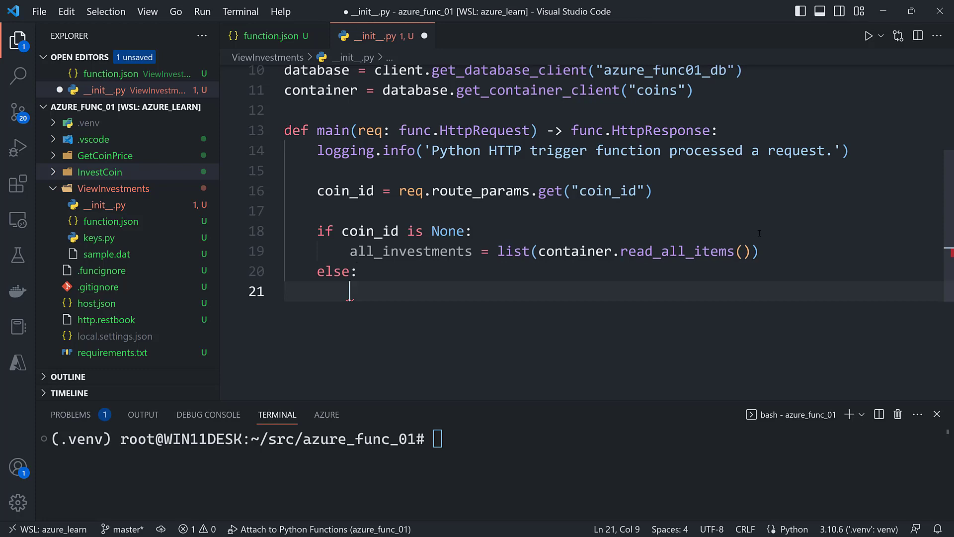
# Step: In the else branch, assign all_investments = container.query_items() using autocomplete
pyautogui.write('all_investments =')
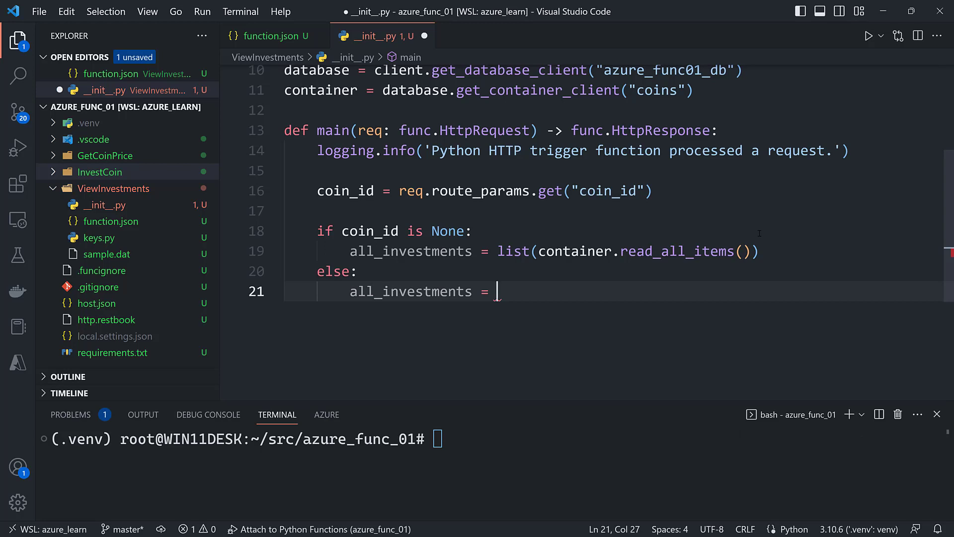
pyautogui.write('coin')
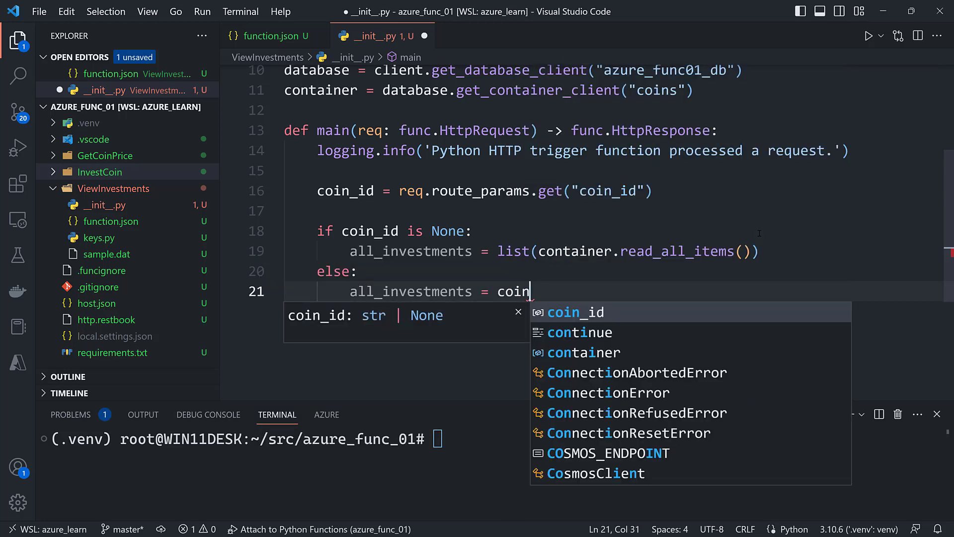
pyautogui.press('Backspace')
pyautogui.write('ntainer.quer')
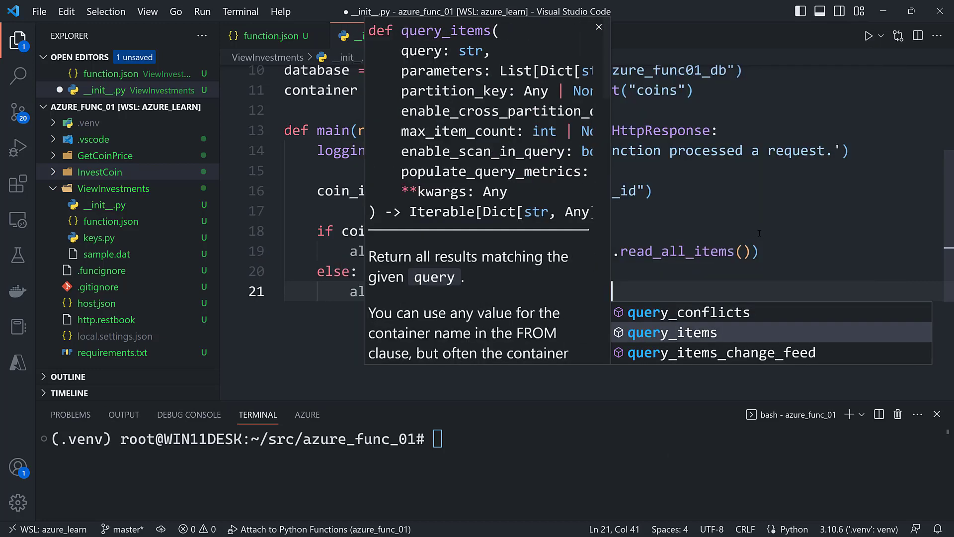
pyautogui.click(673, 331)
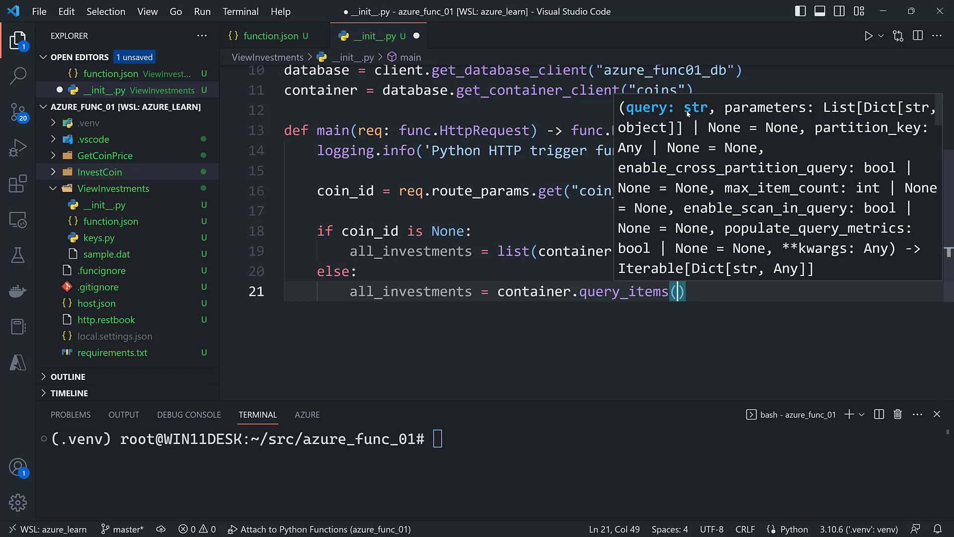
pyautogui.moveTo(768, 111)
pyautogui.write('query')
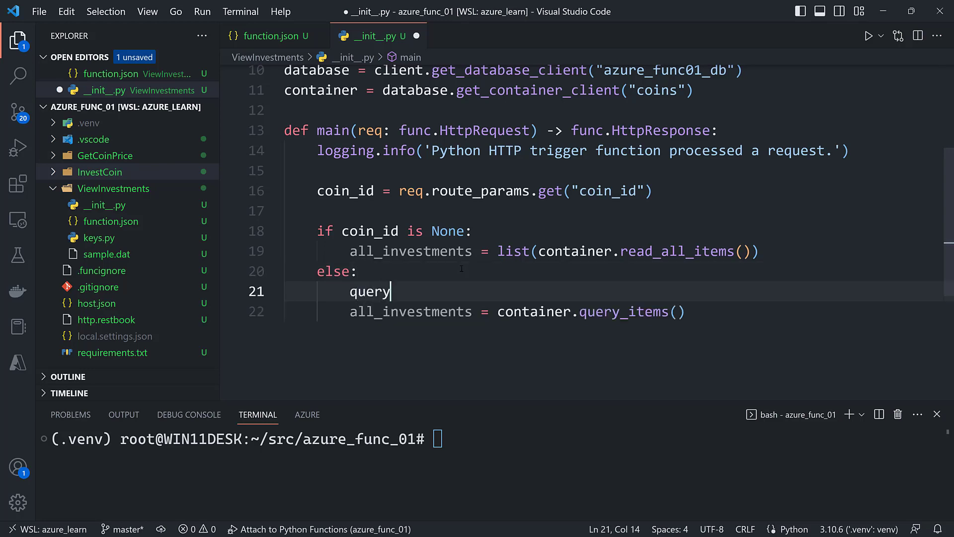
pyautogui.write('=')
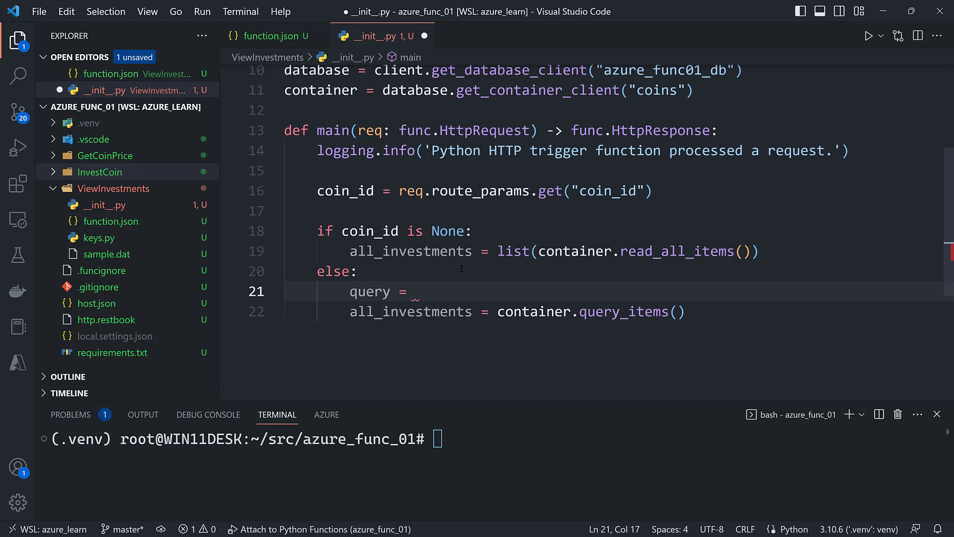
pyautogui.write('"SELECT "')
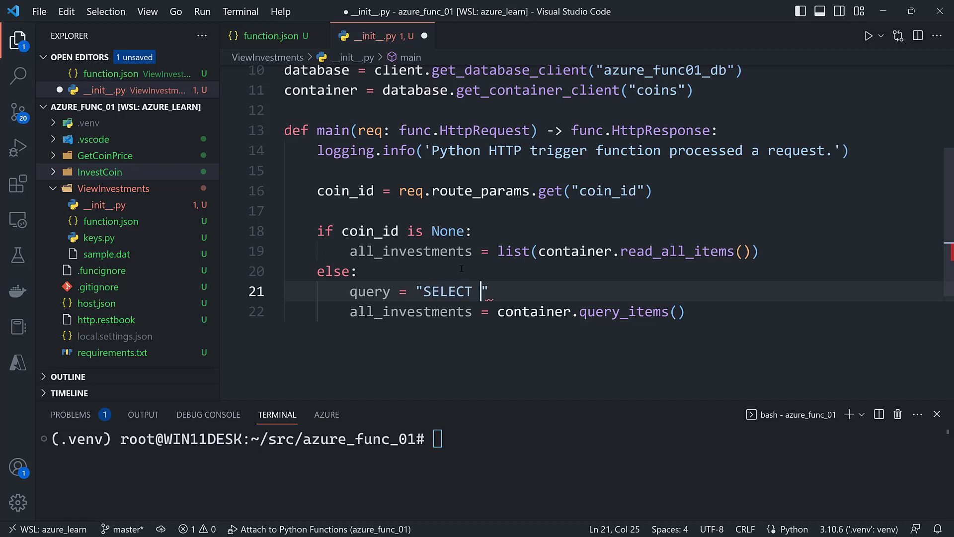
pyautogui.write('* FROM')
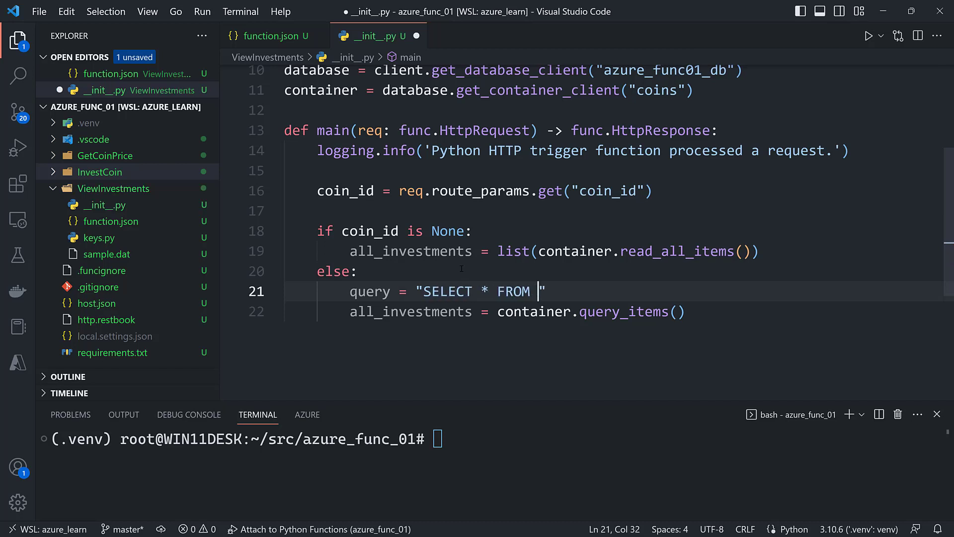
pyautogui.write('i WHERE i')
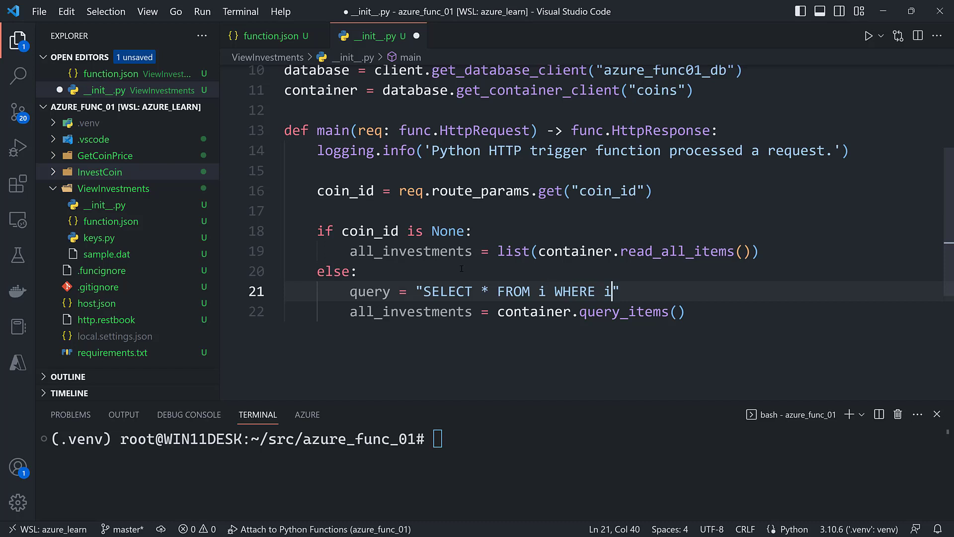
pyautogui.write('.')
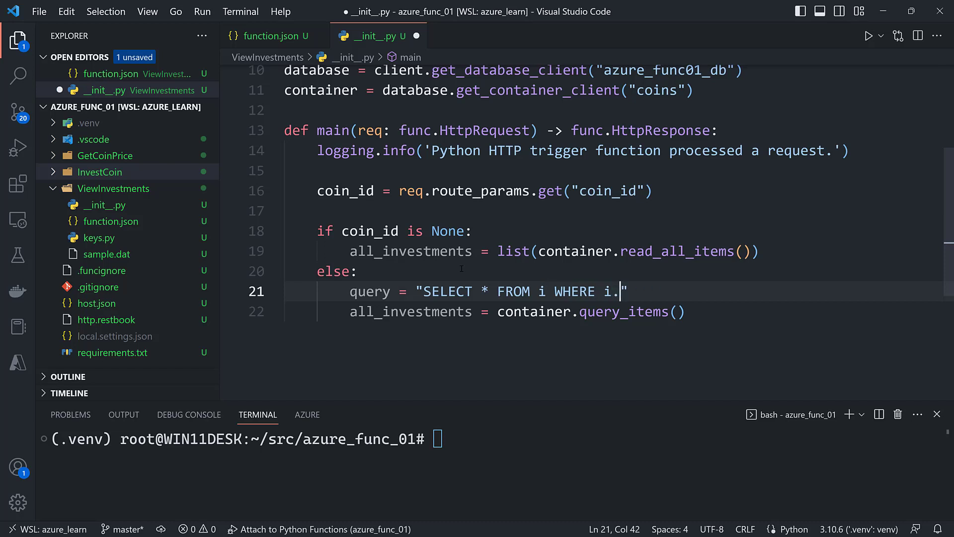
pyautogui.write('coin_id')
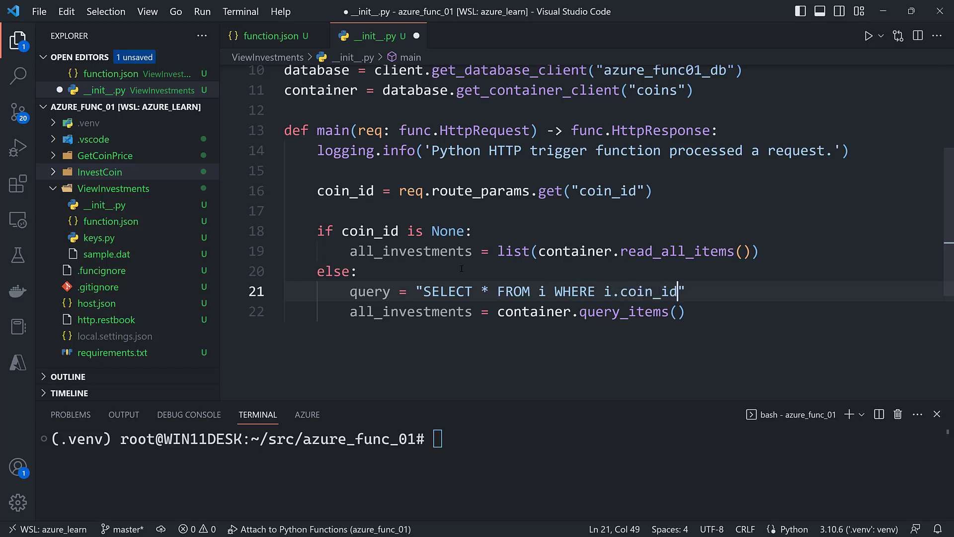
pyautogui.write('=@coi')
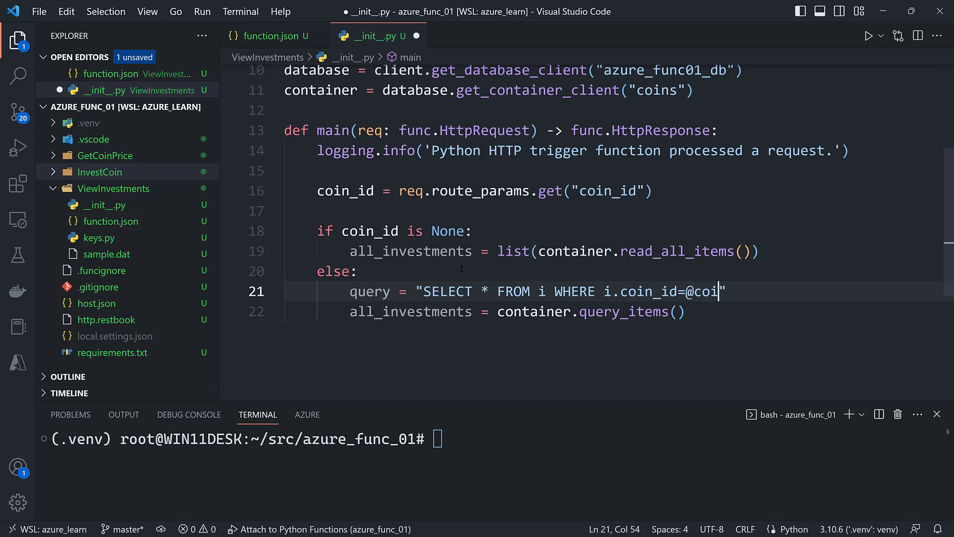
pyautogui.write('n_id')
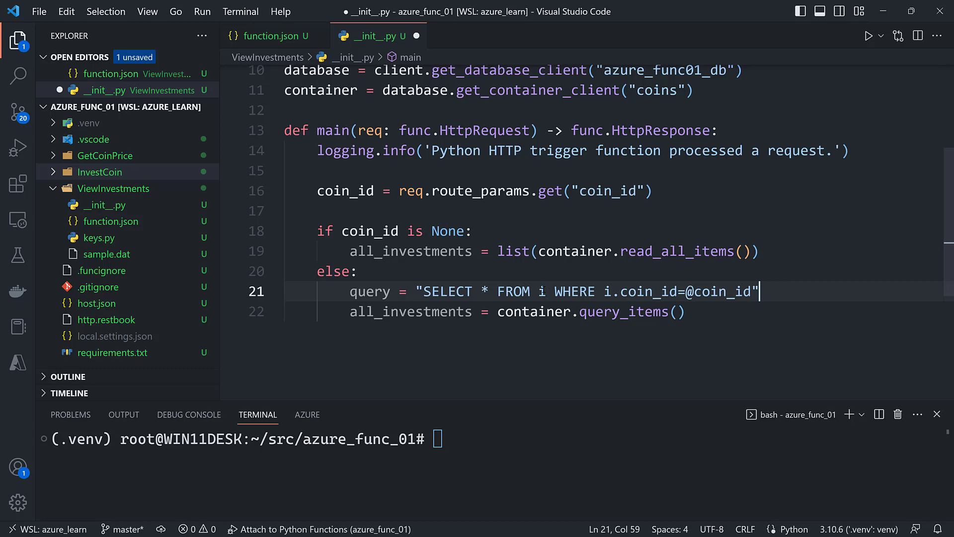
pyautogui.doubleClick(483, 290)
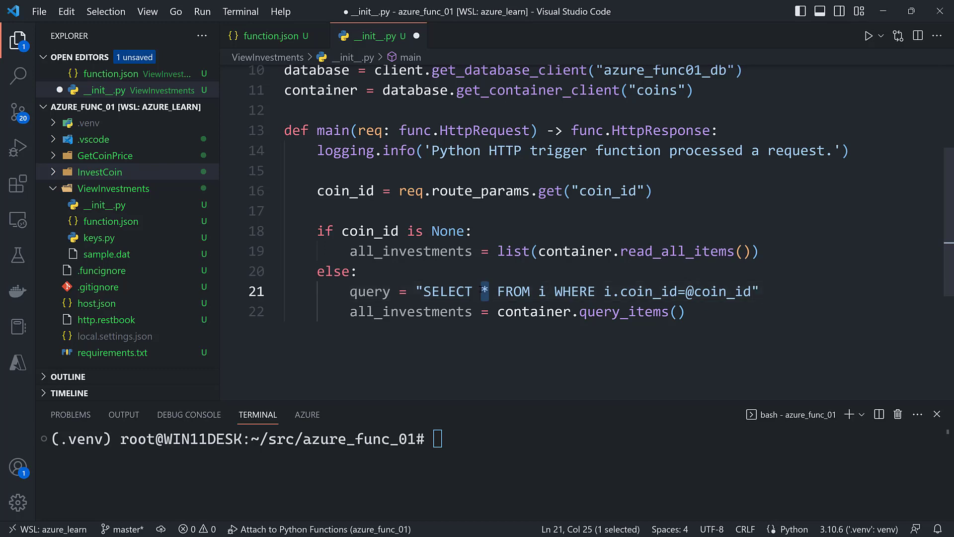
pyautogui.click(539, 291)
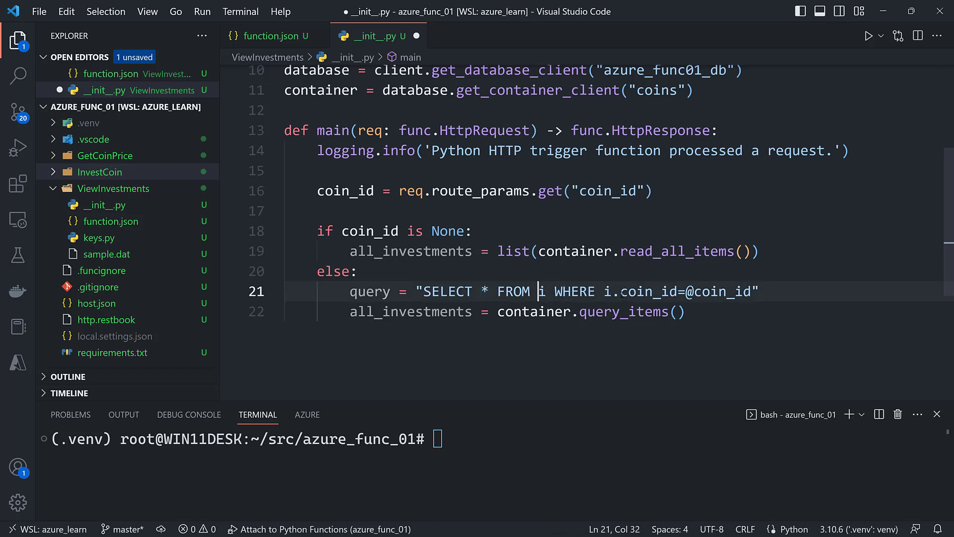
pyautogui.doubleClick(647, 291)
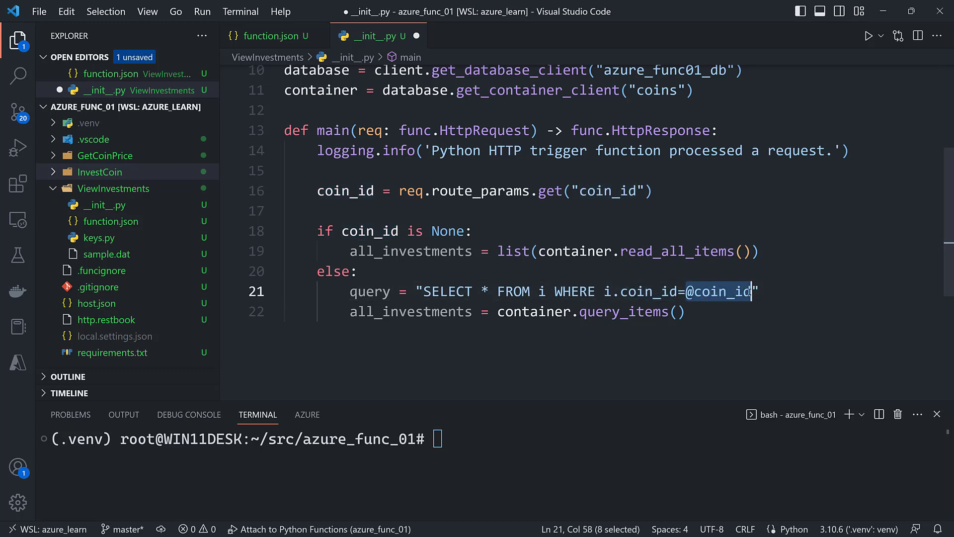
pyautogui.click(753, 290)
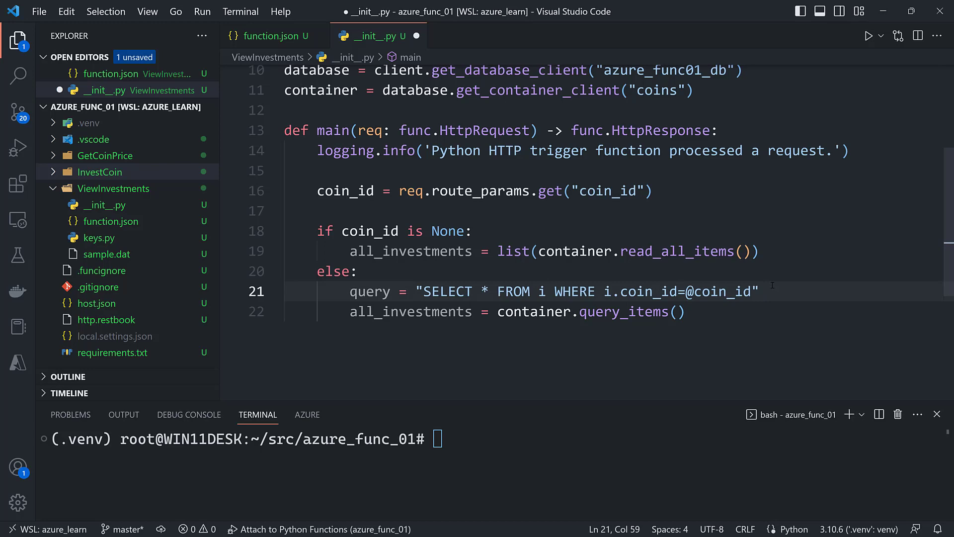
pyautogui.write('parameters')
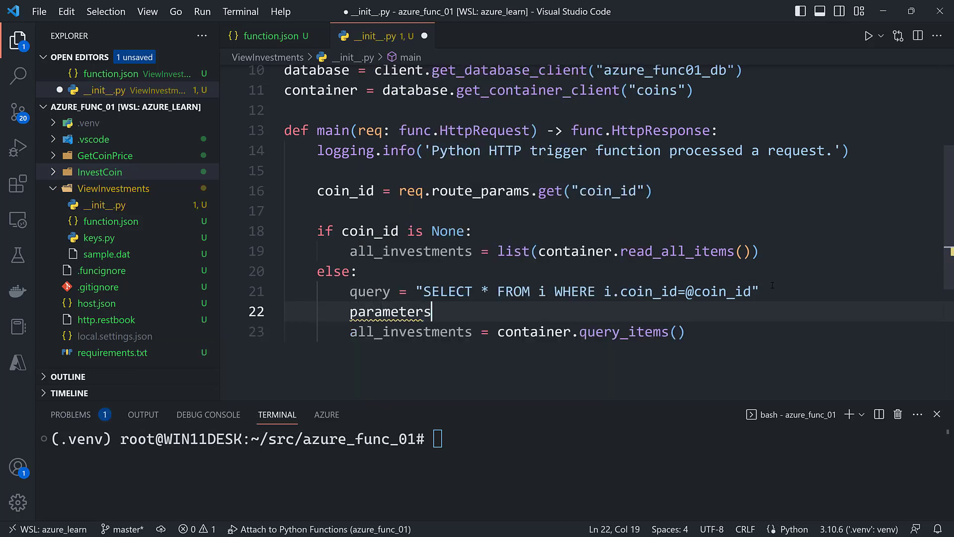
pyautogui.write('=')
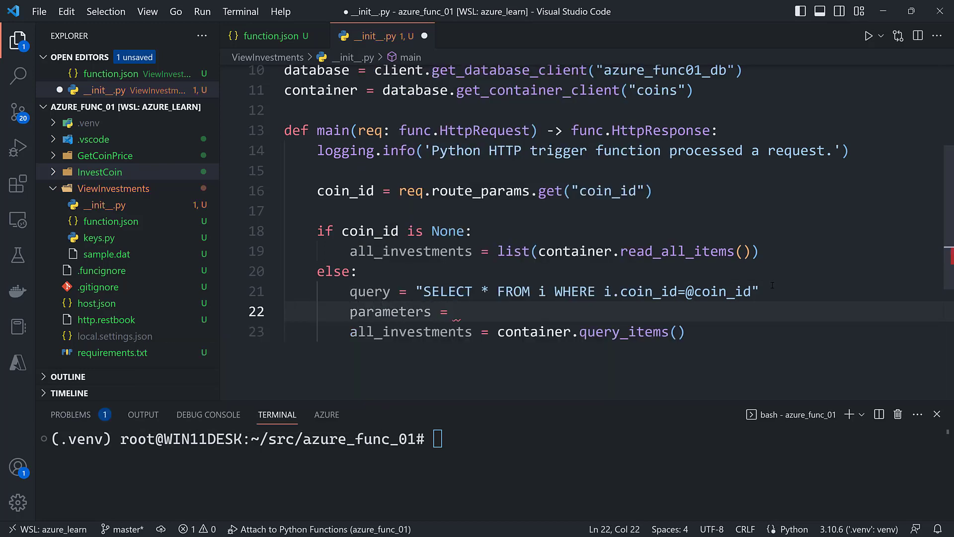
pyautogui.write('[')
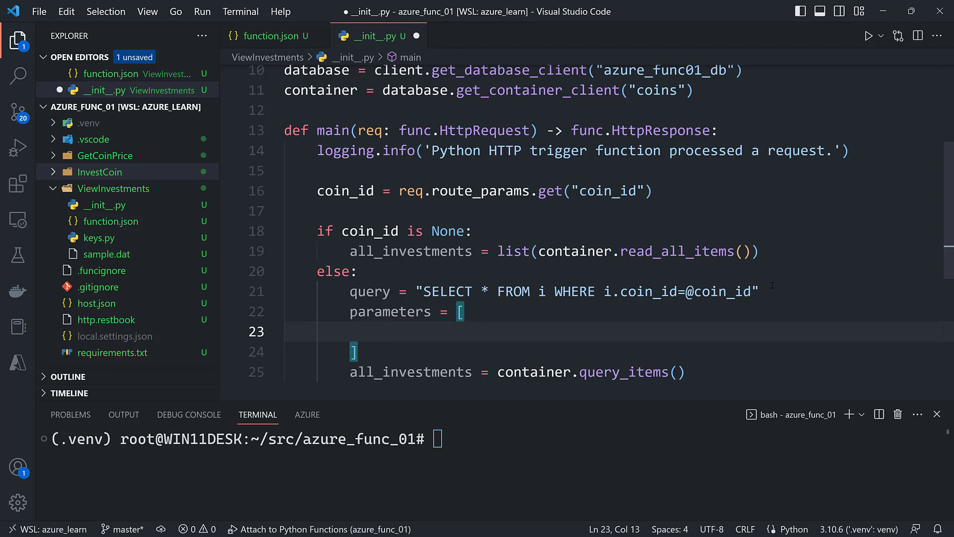
pyautogui.write('{"name":')
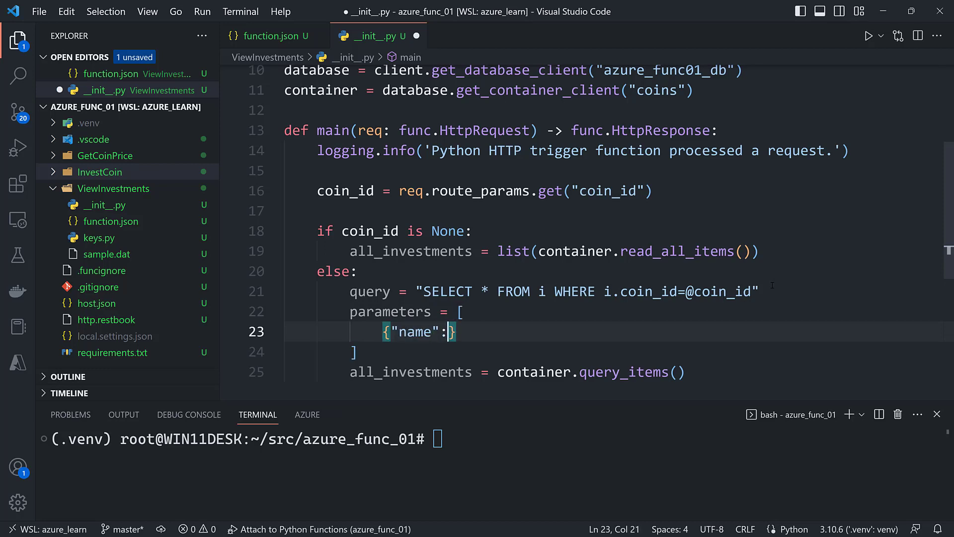
pyautogui.write('"@"')
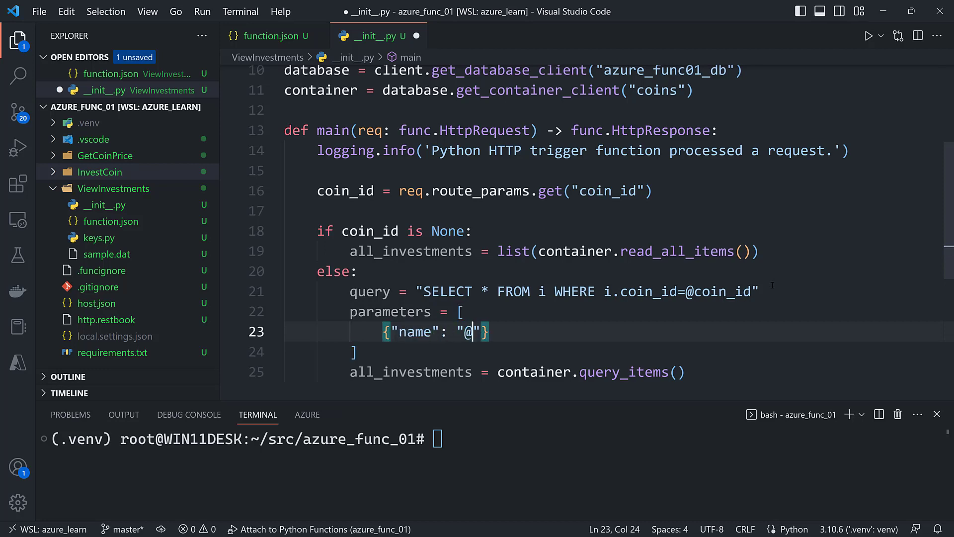
pyautogui.write('coin_id')
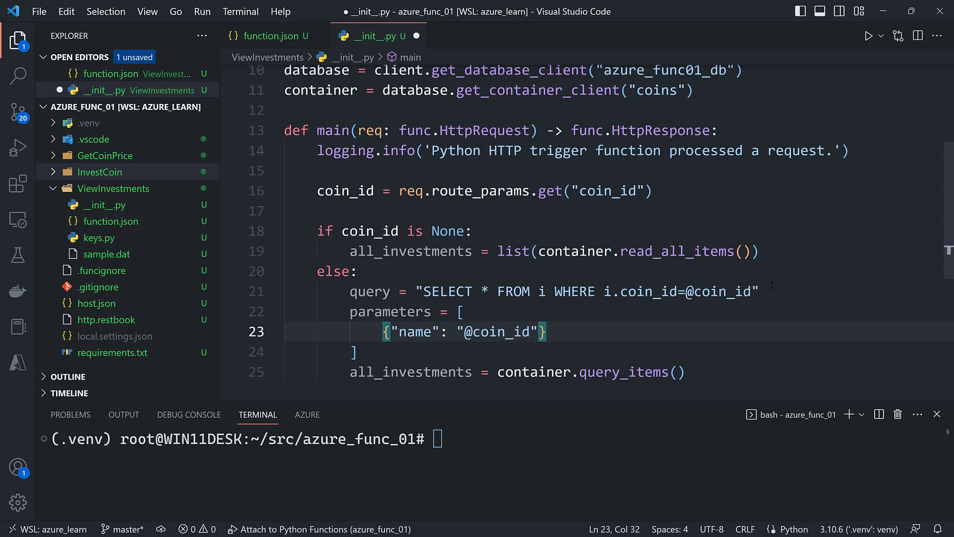
pyautogui.write(', "value"')
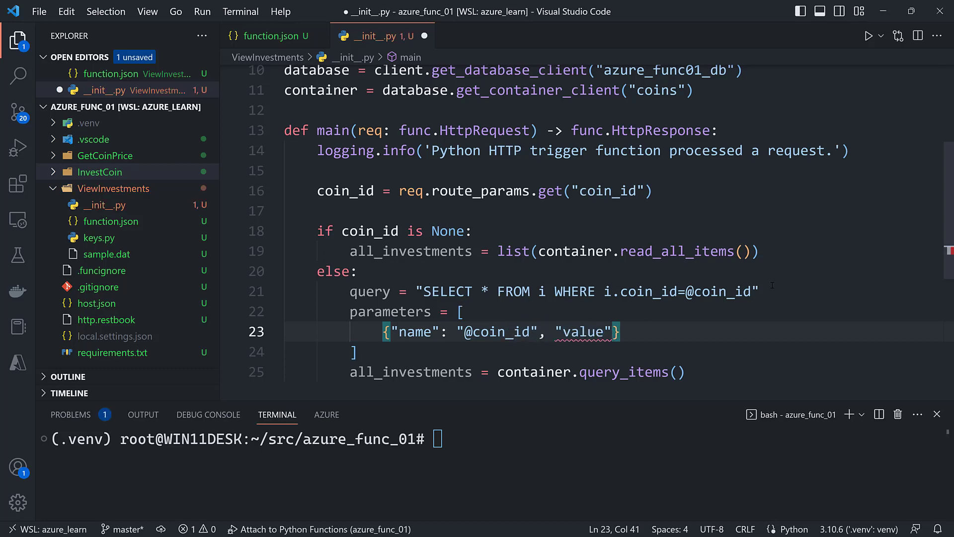
pyautogui.write(': c')
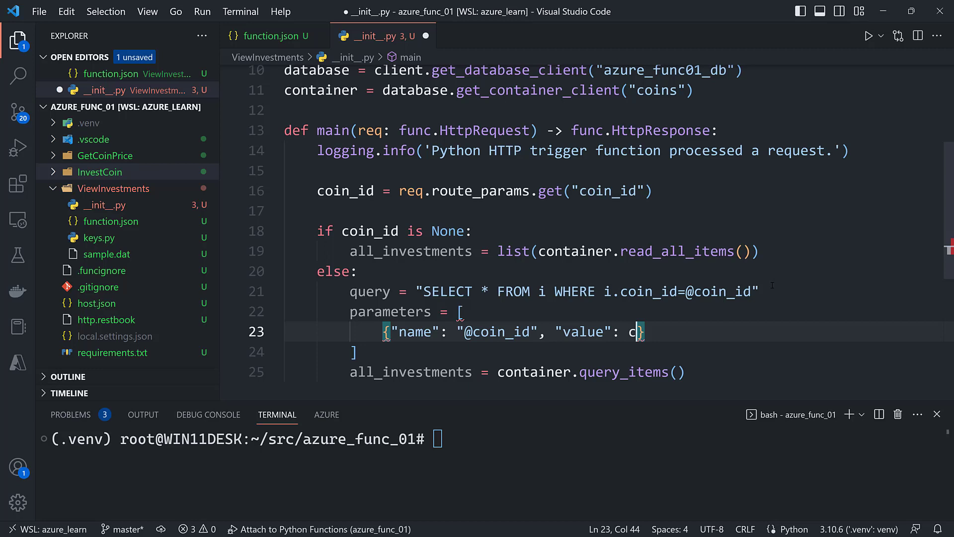
pyautogui.write('oin_id')
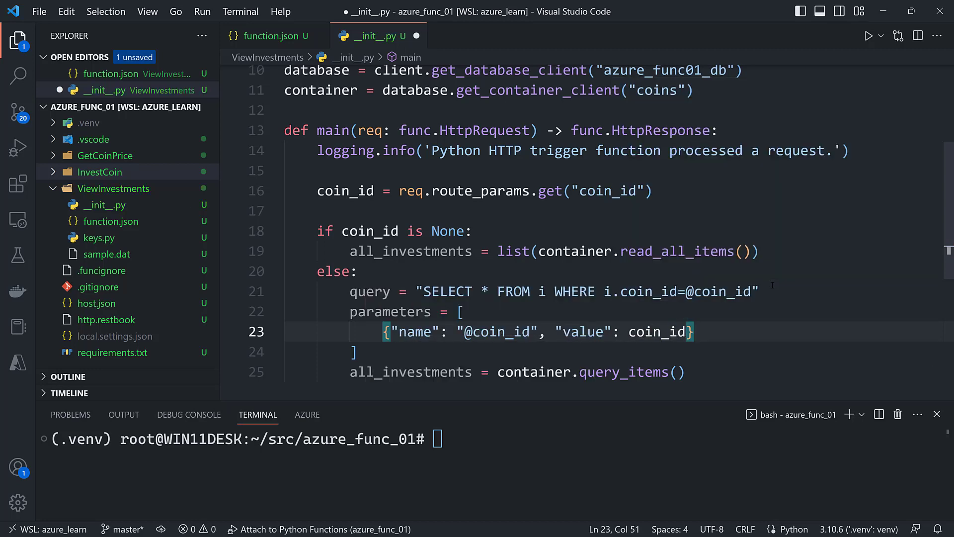
# Step: Pass query=query, parameters=parameters, enable_cross_partition_query=True to query_items
pyautogui.click(677, 372)
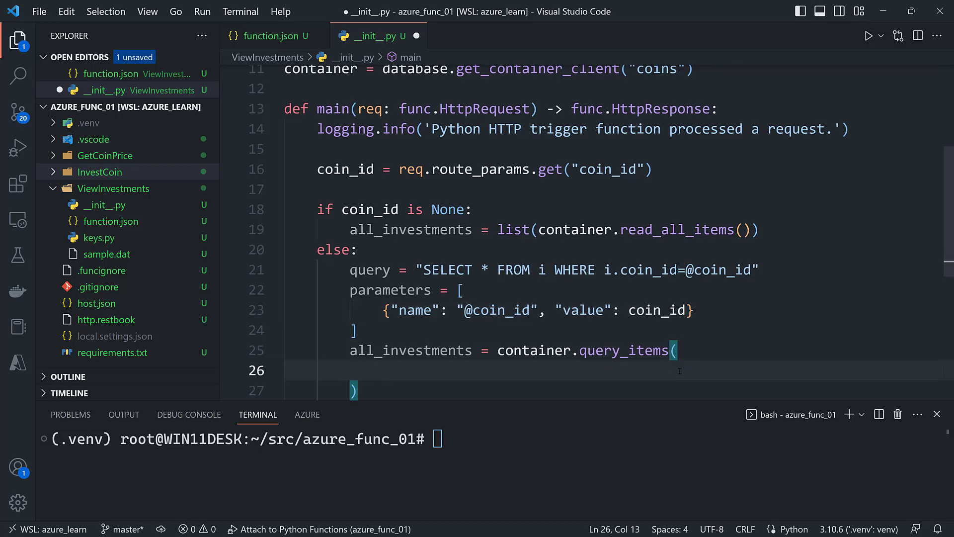
pyautogui.write('query=')
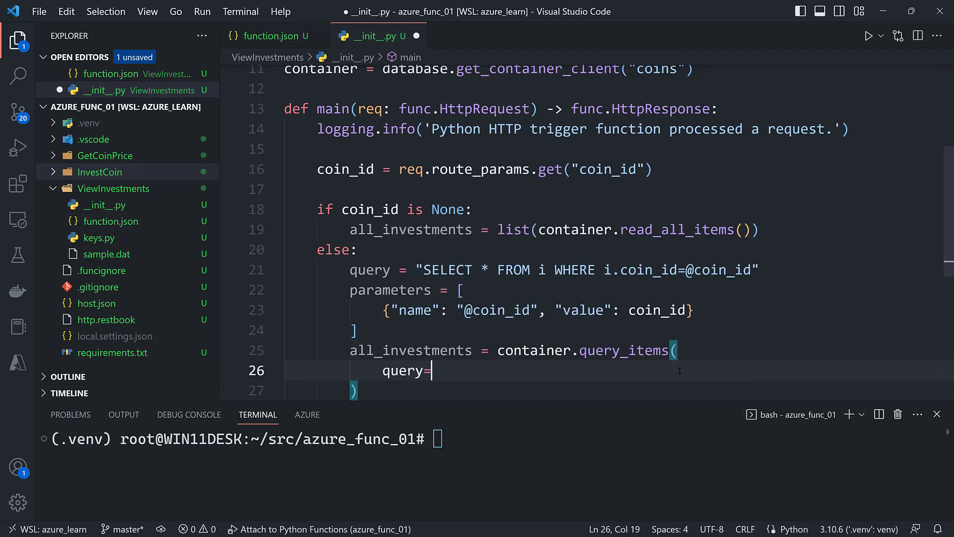
pyautogui.write('parameters=parameters')
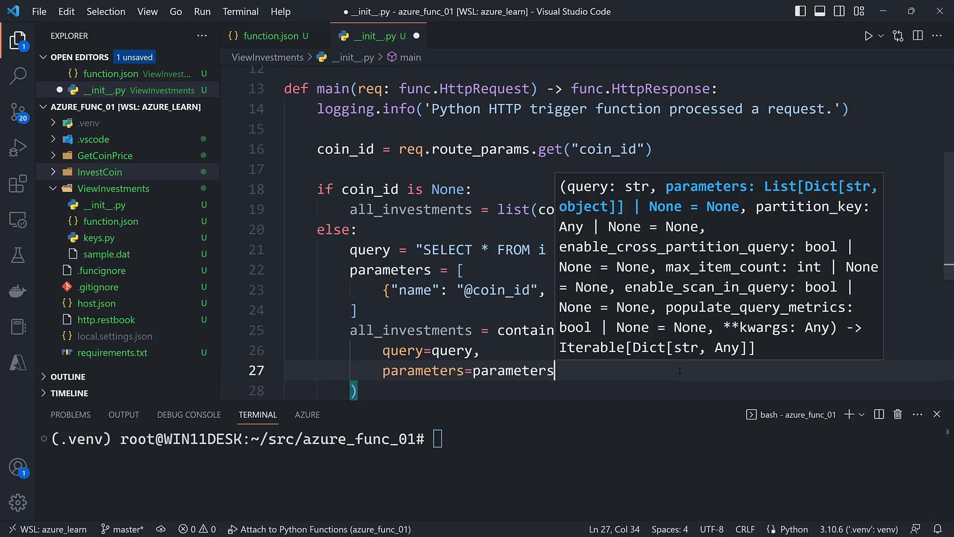
pyautogui.write('enable_cross_partition_query=')
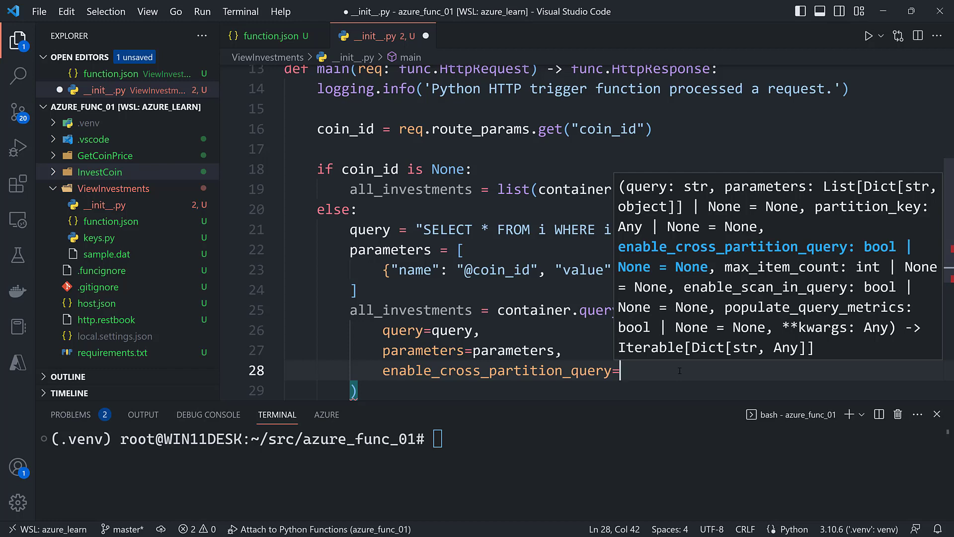
pyautogui.write('True')
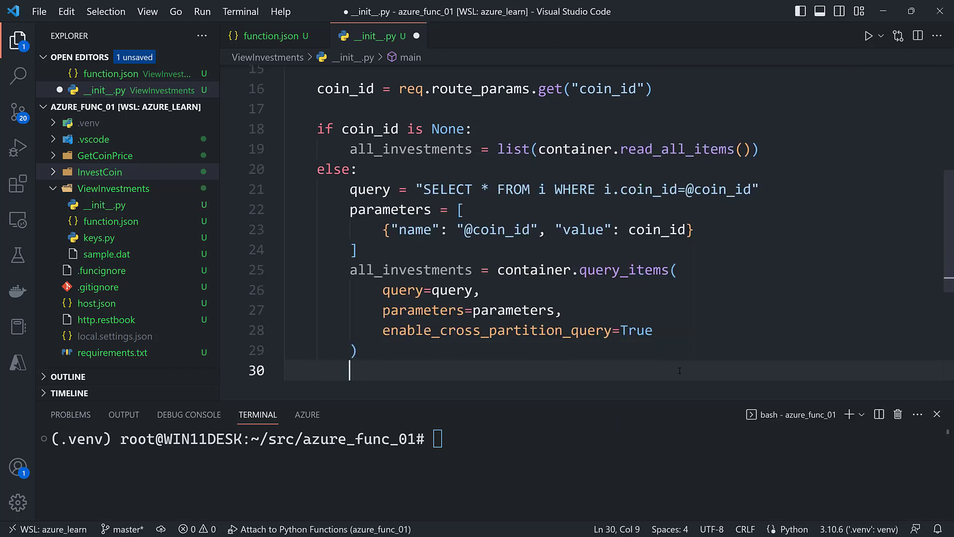
# Step: Write data = [...] mapping each investment to id, coin_id, amount and timestamp
pyautogui.press('Enter')
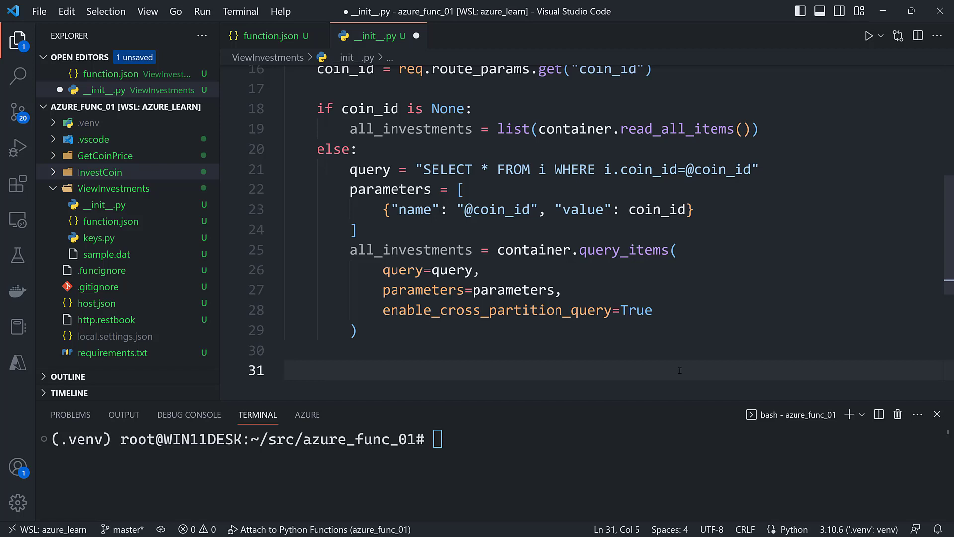
pyautogui.write('data = []')
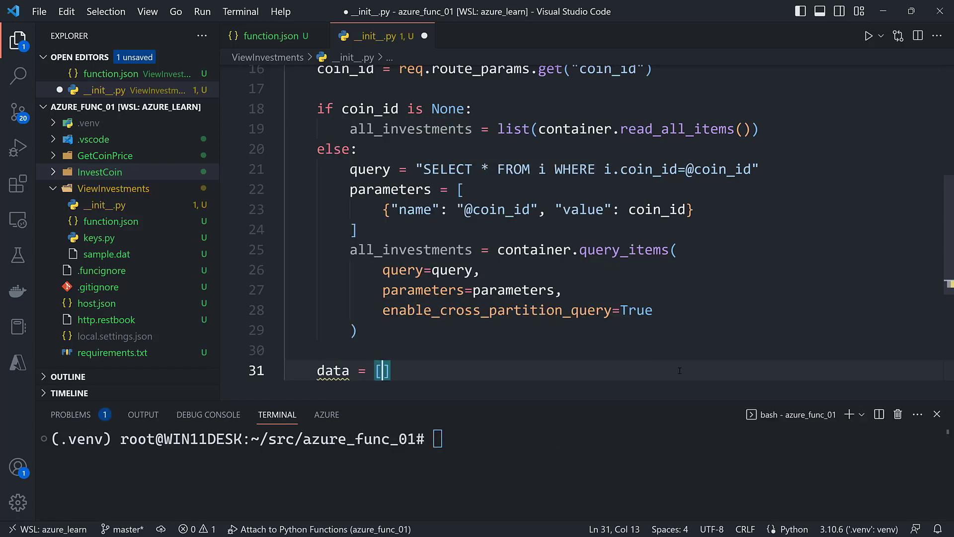
pyautogui.press('Enter')
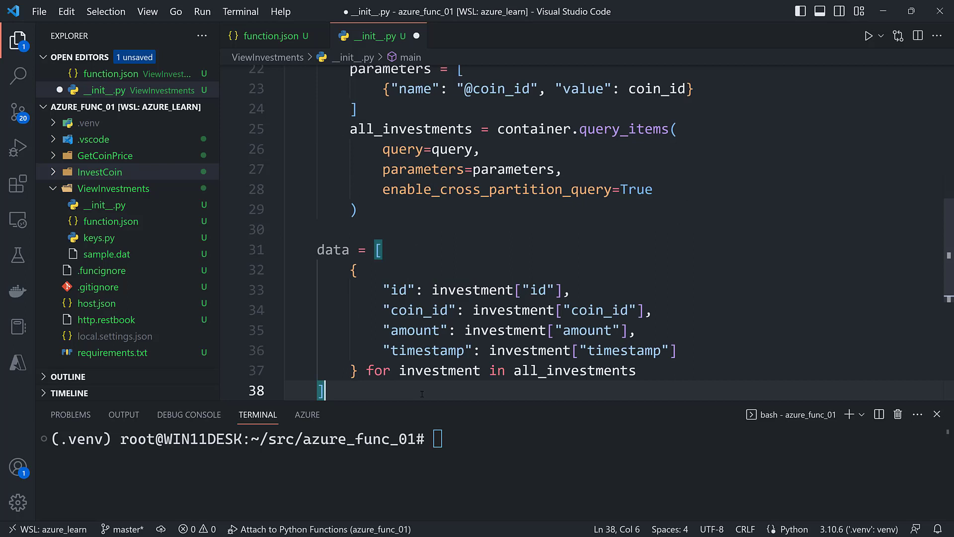
pyautogui.moveTo(690, 426)
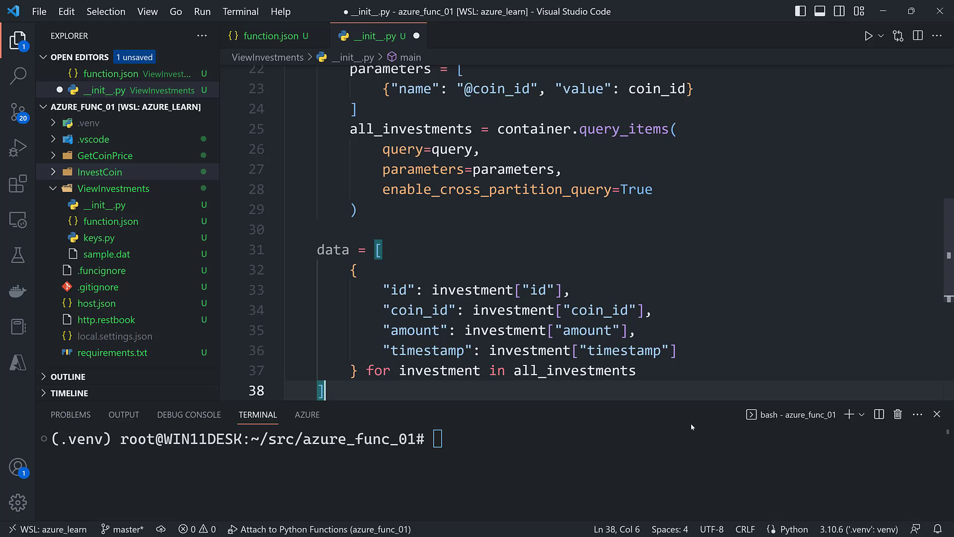
pyautogui.scroll(-3)
pyautogui.write('return')
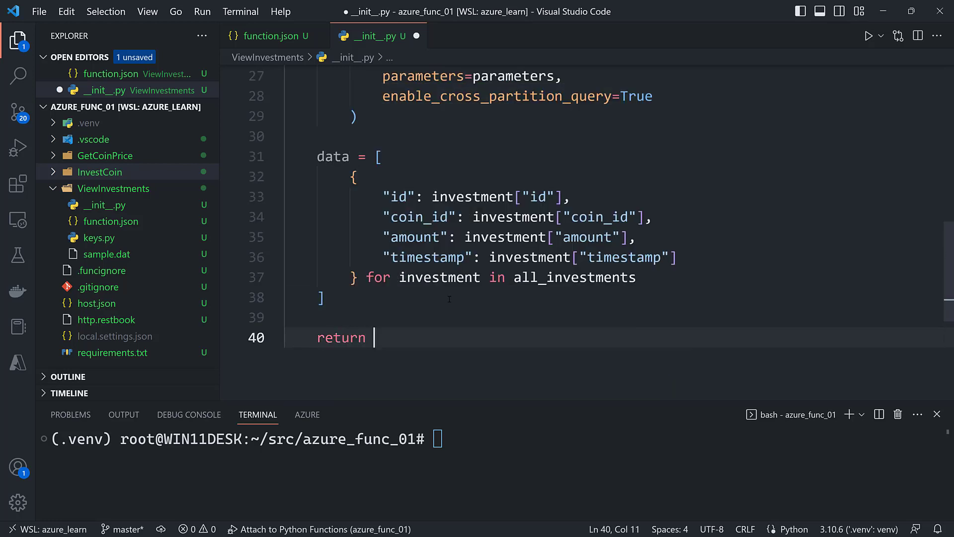
# Step: Return func.HttpResponse(json.dumps(data), mimetype="application/json") and save __init__.py
pyautogui.write('func.')
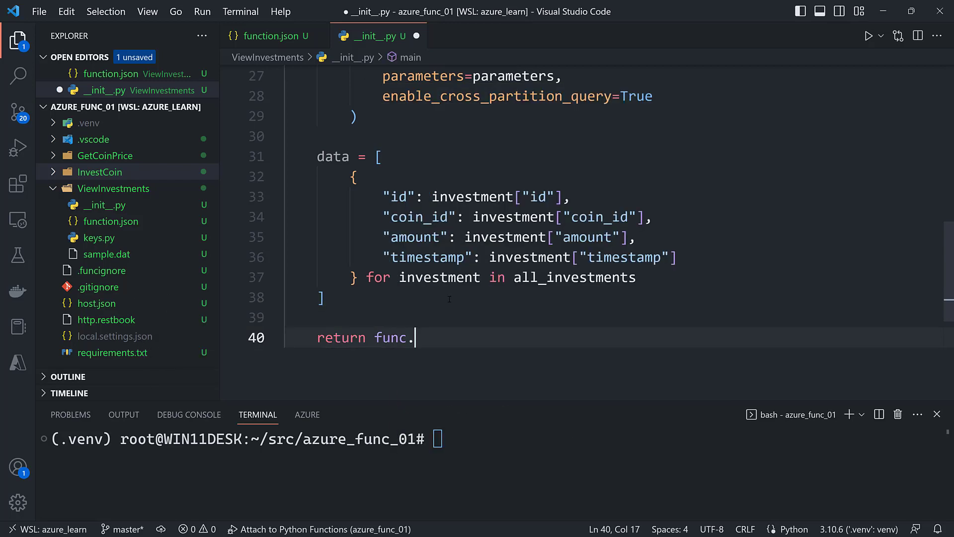
pyautogui.write('HttpResponse')
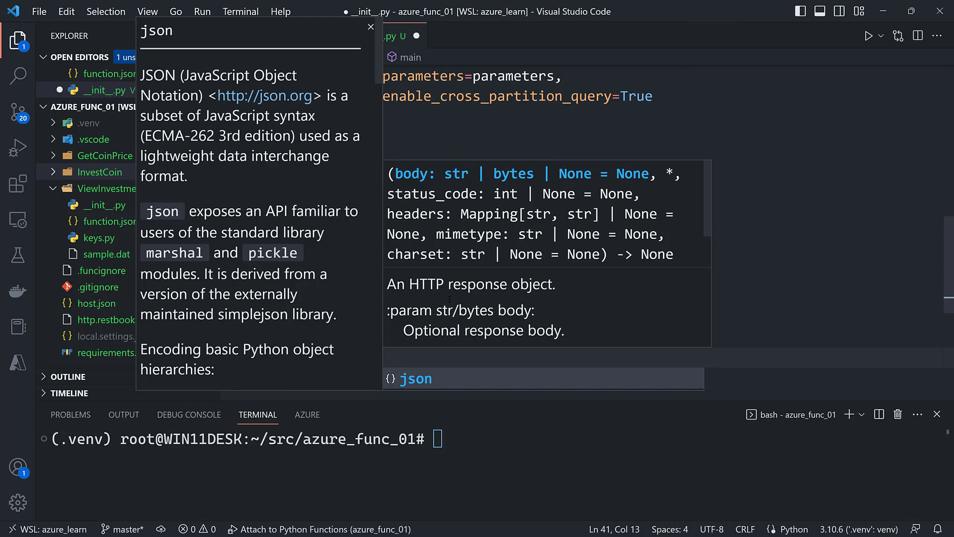
pyautogui.write('dumps')
pyautogui.write('mimetype=')
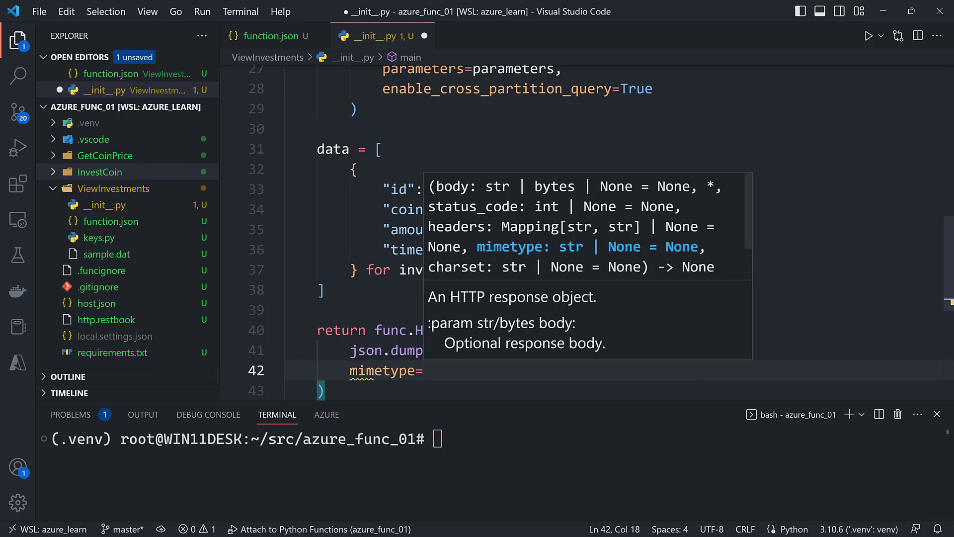
pyautogui.write('application/json"')
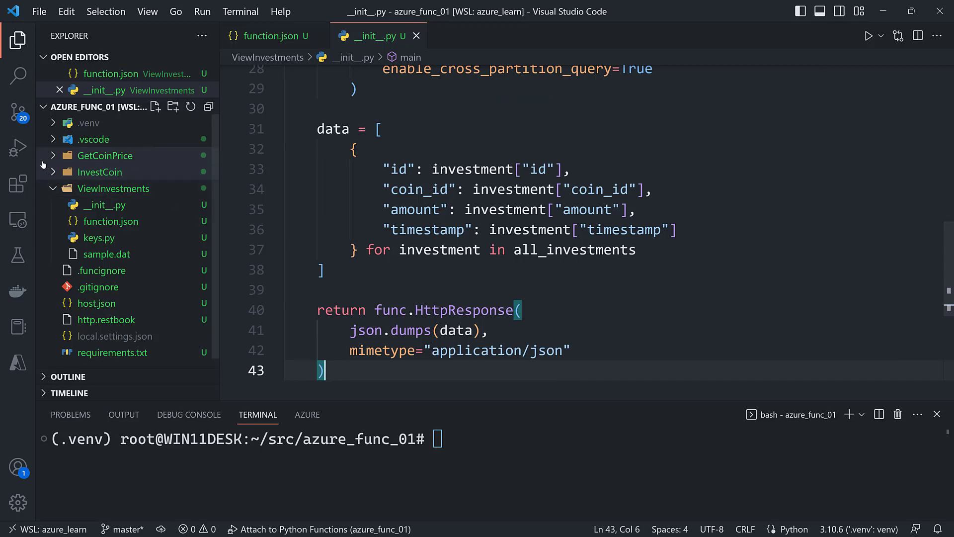
# Step: Start the local Functions host with the ViewInvestments GET endpoint and open http.restbook
pyautogui.click(17, 147)
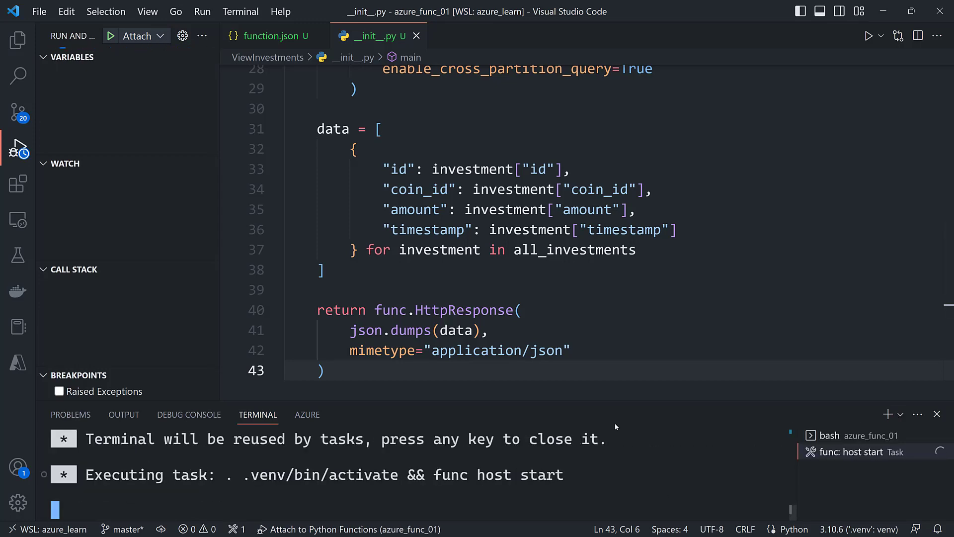
pyautogui.click(110, 35)
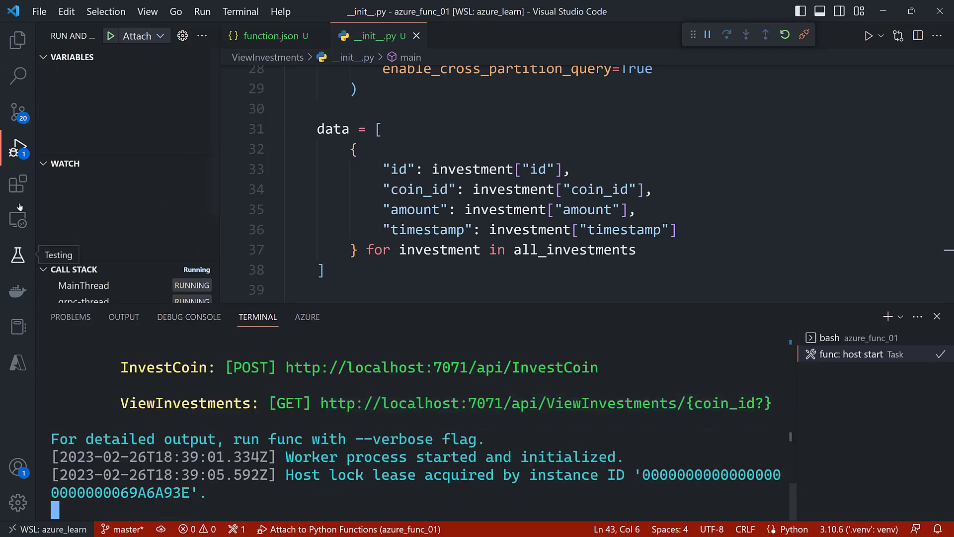
pyautogui.click(17, 38)
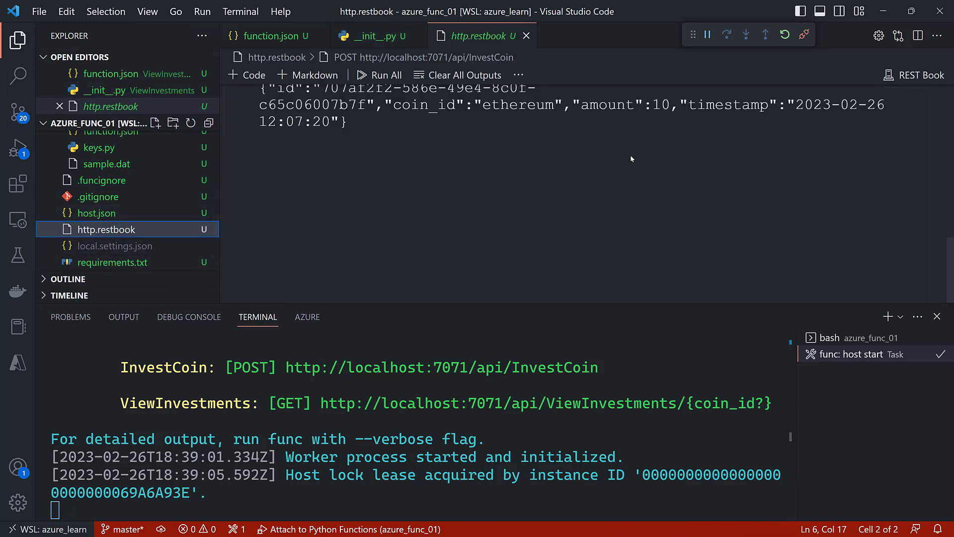
pyautogui.click(247, 75)
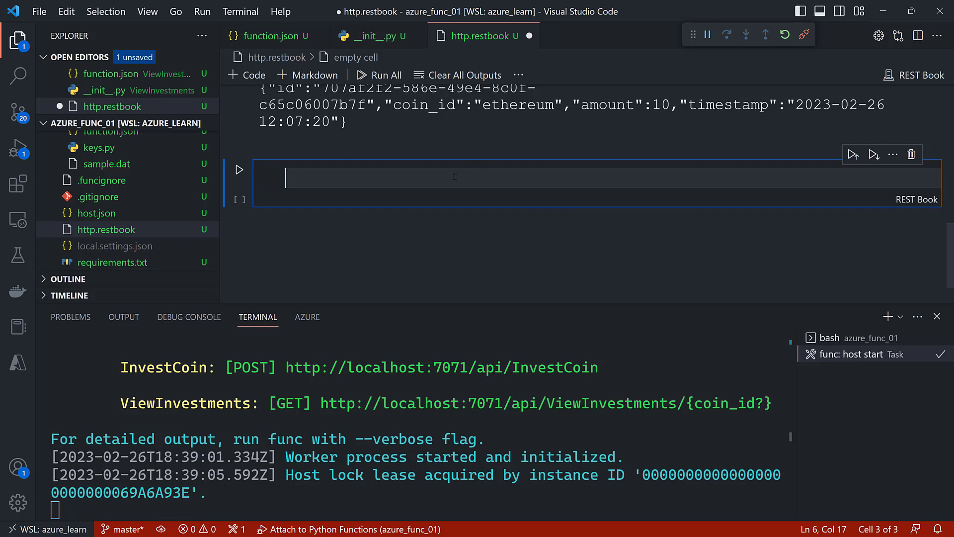
pyautogui.write('GET http://localhost:7071/api/ViewInvestments')
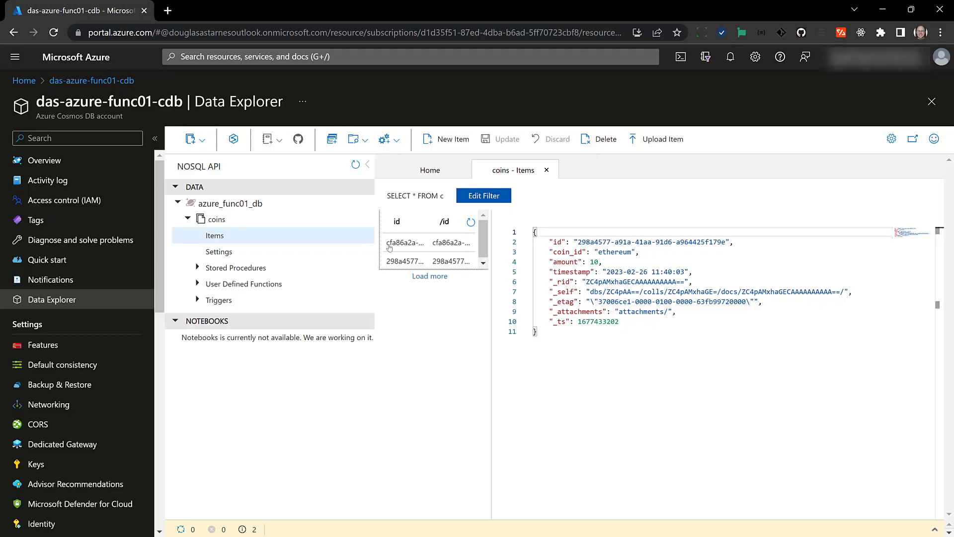
pyautogui.click(404, 242)
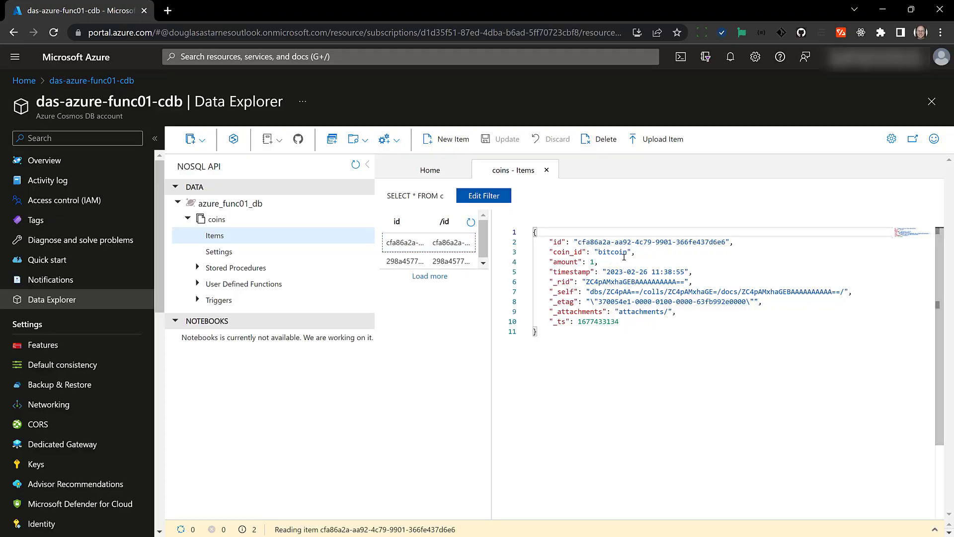
pyautogui.click(404, 260)
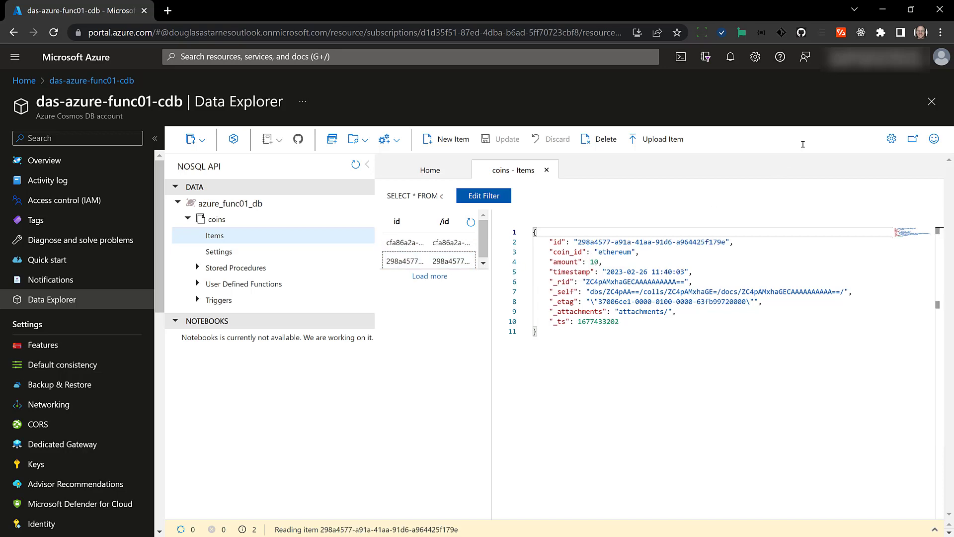
pyautogui.press('alt+tab')
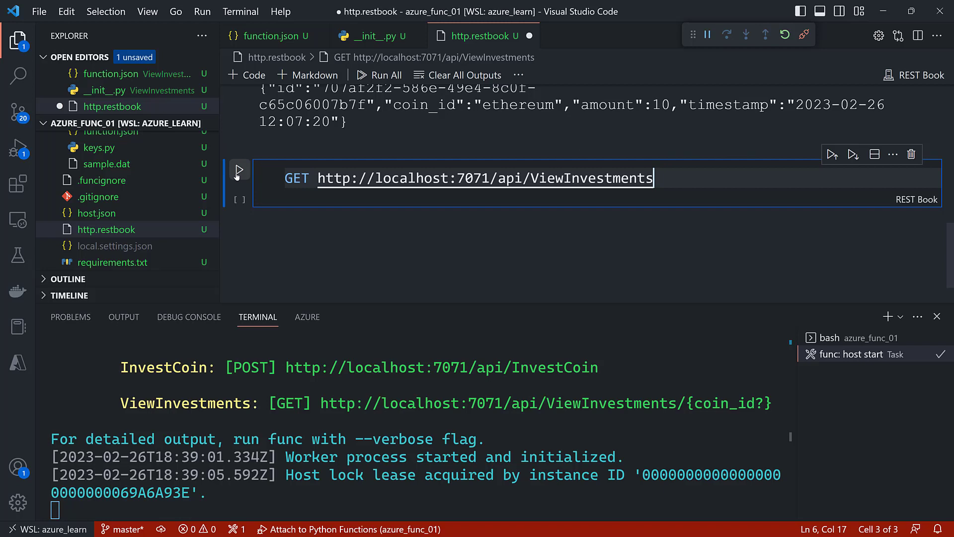
# Step: Run the ViewInvestments request, then rerun it with /bitcoin appended for only bitcoin
pyautogui.click(239, 170)
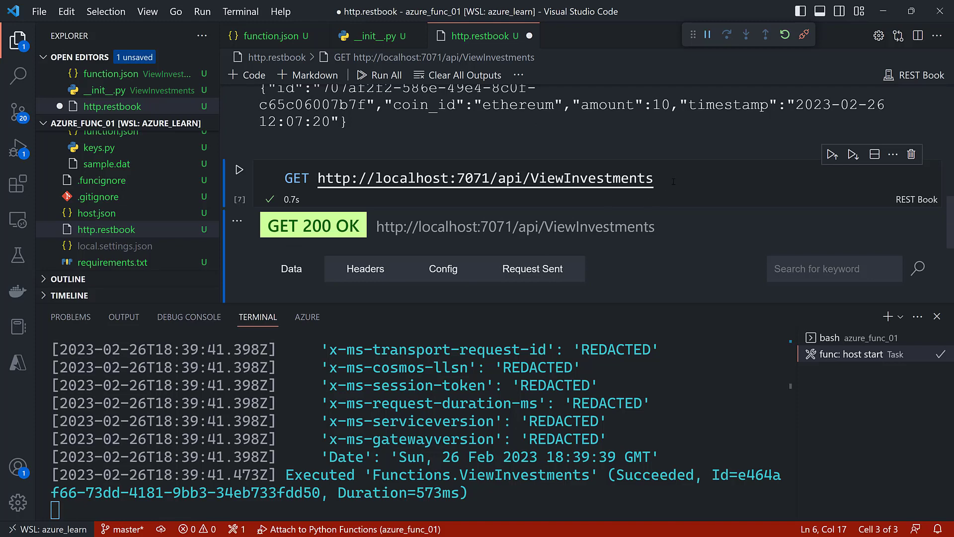
pyautogui.write('/bitcoin')
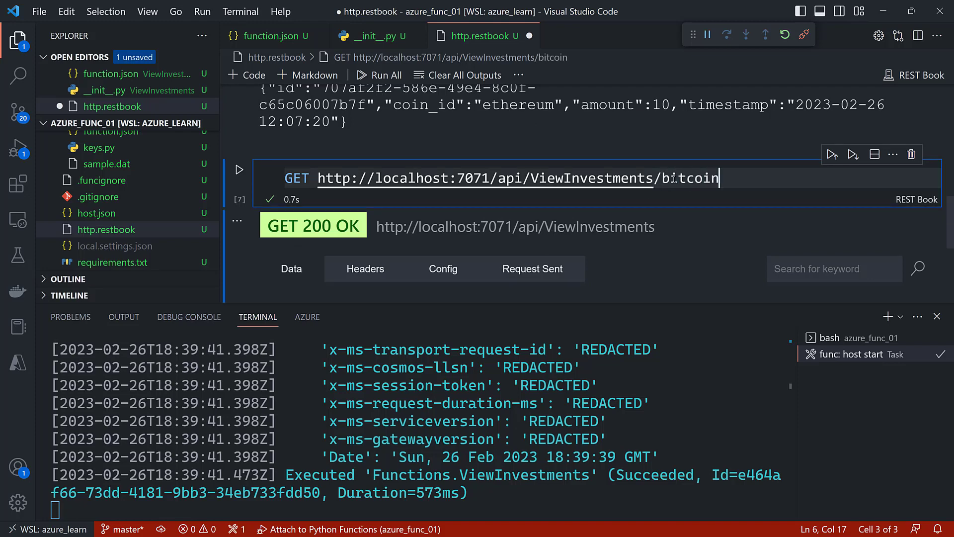
pyautogui.click(239, 169)
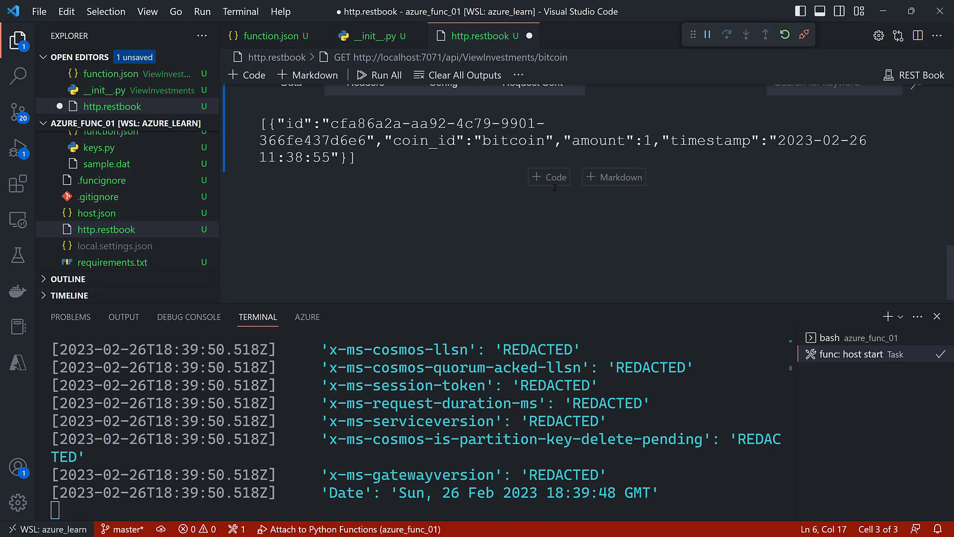
pyautogui.moveTo(476, 234)
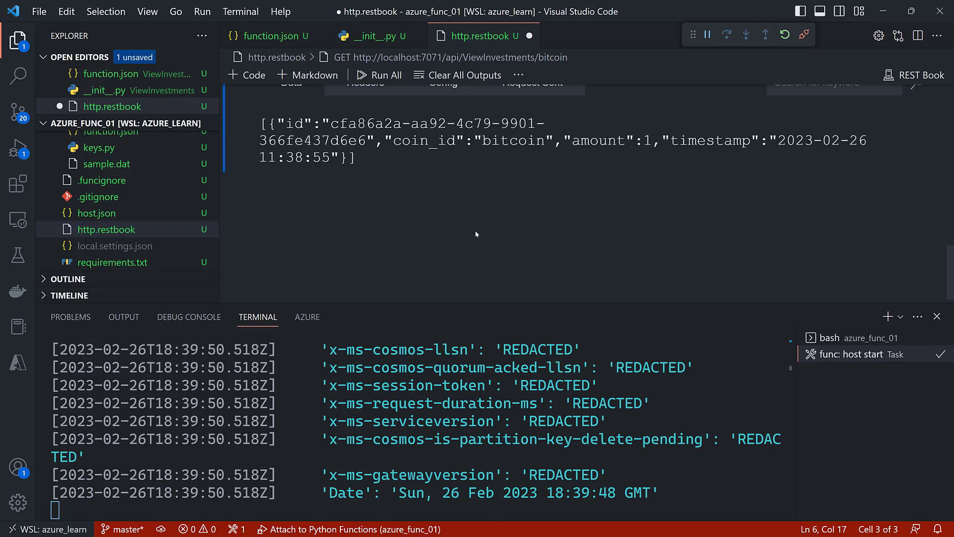